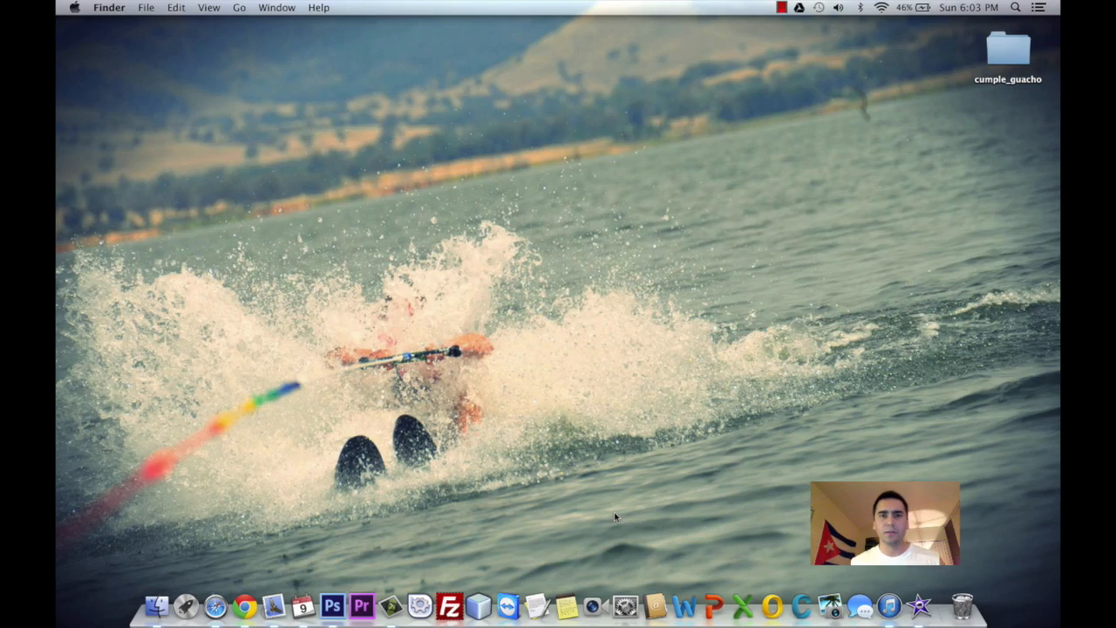
pyautogui.moveTo(613, 492)
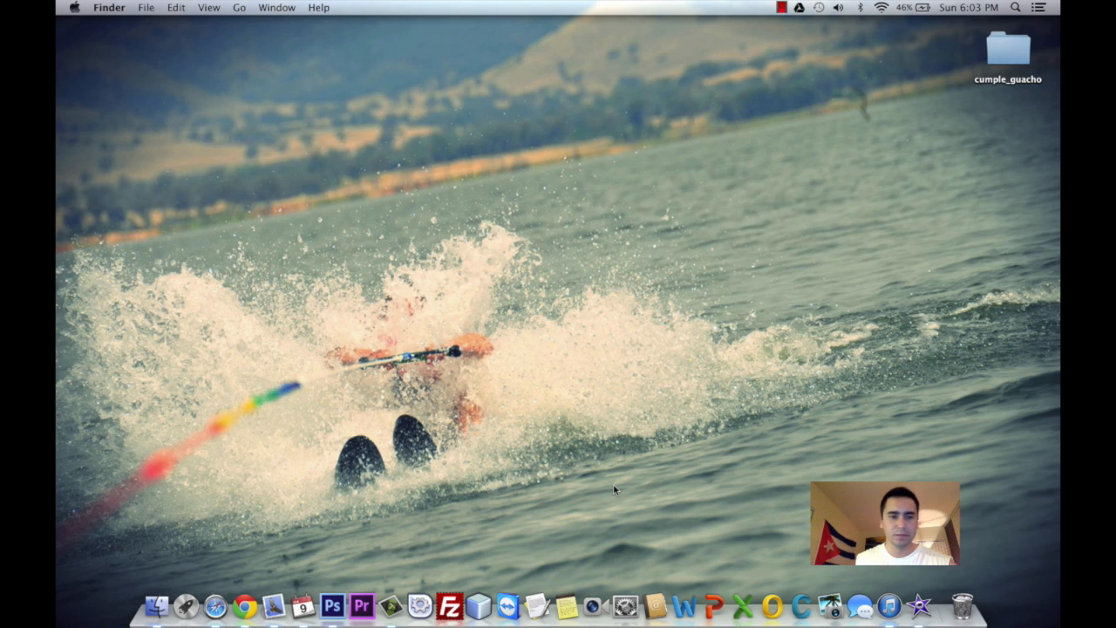
pyautogui.moveTo(265, 547)
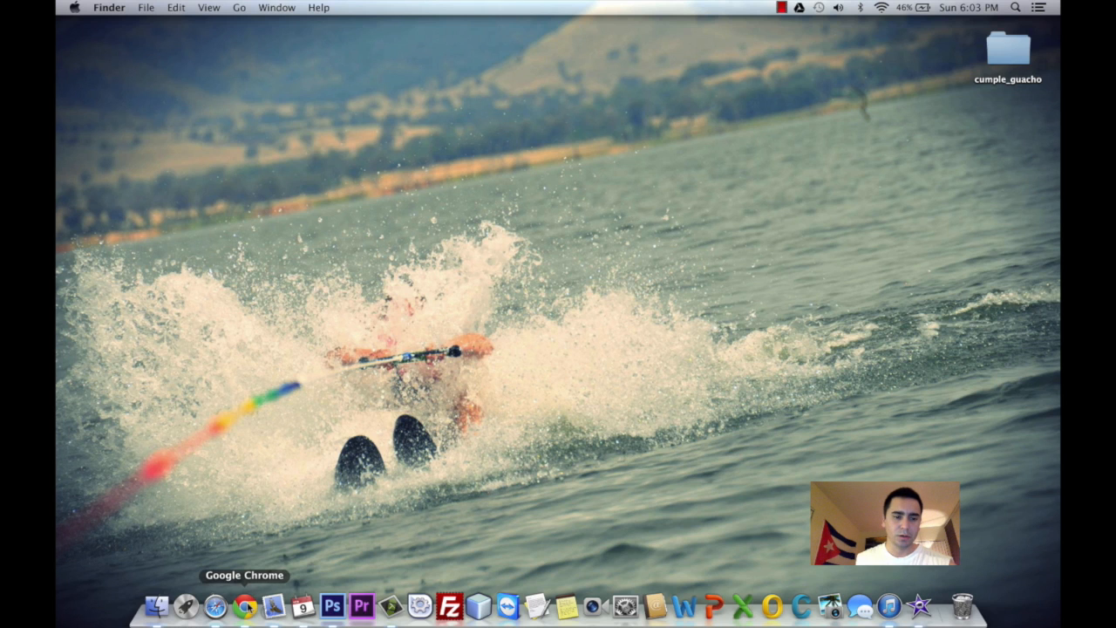
# Launch Chrome and open the official skype.com result from the Google search for skype.
pyautogui.click(245, 605)
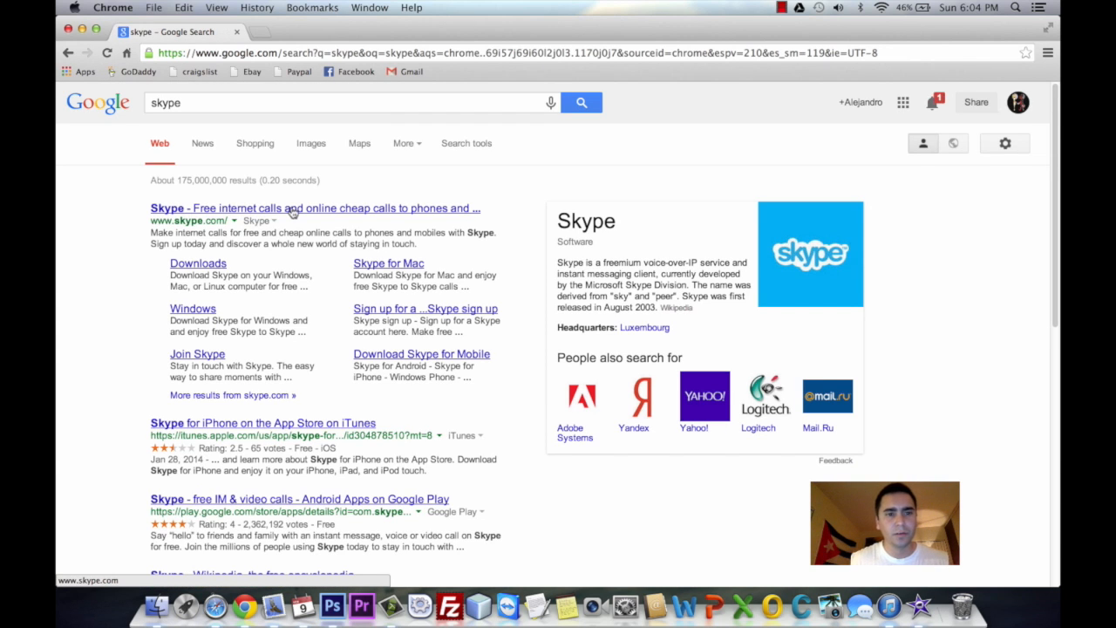
pyautogui.click(314, 207)
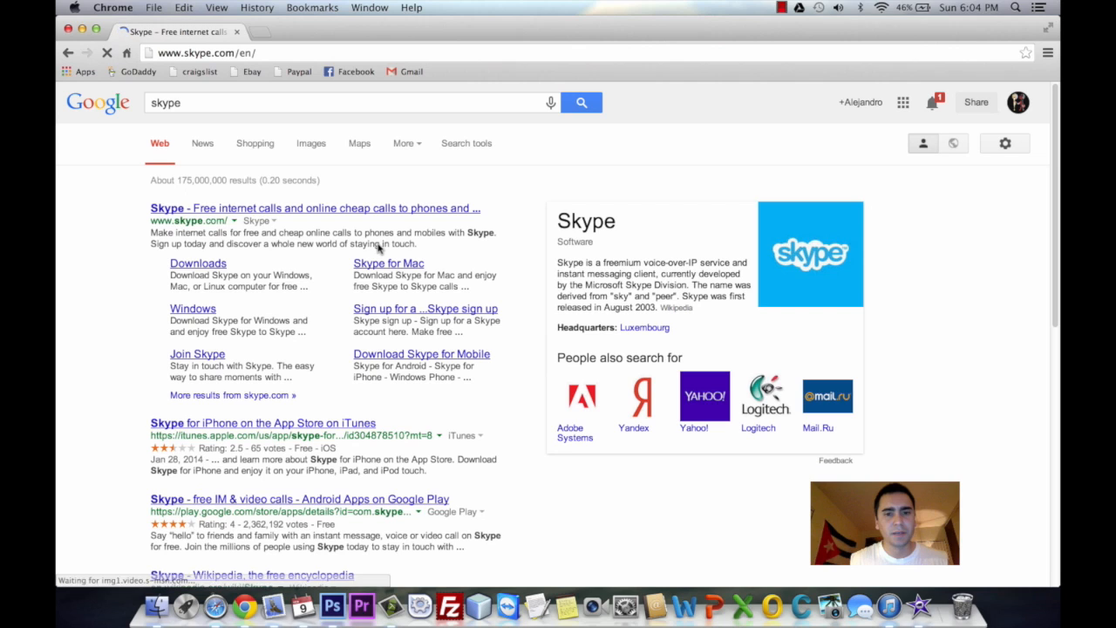
pyautogui.click(314, 208)
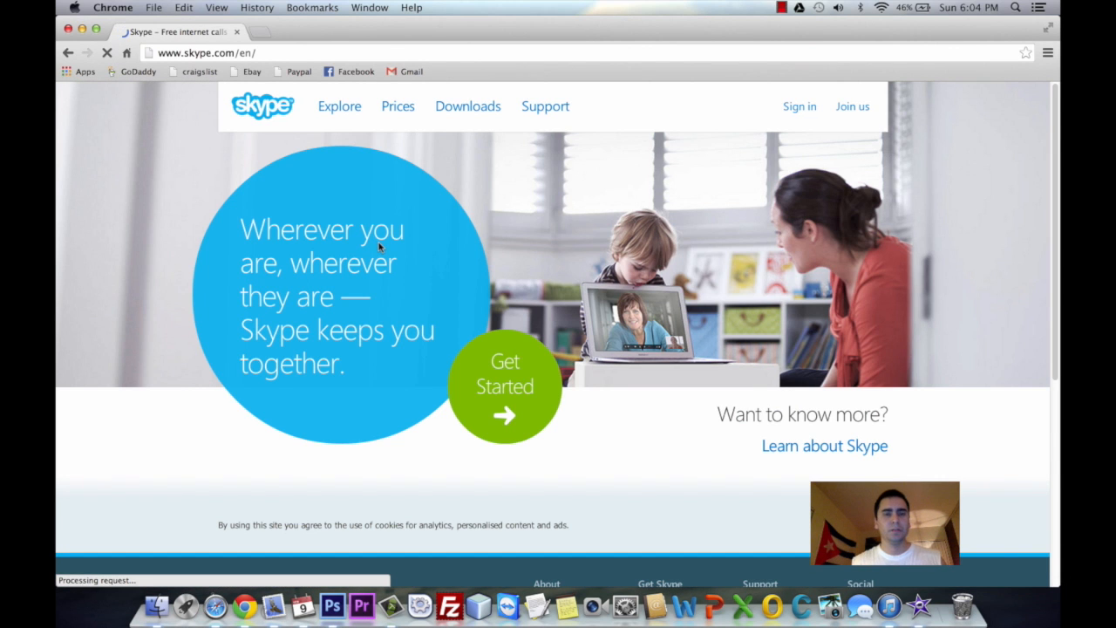
pyautogui.click(468, 106)
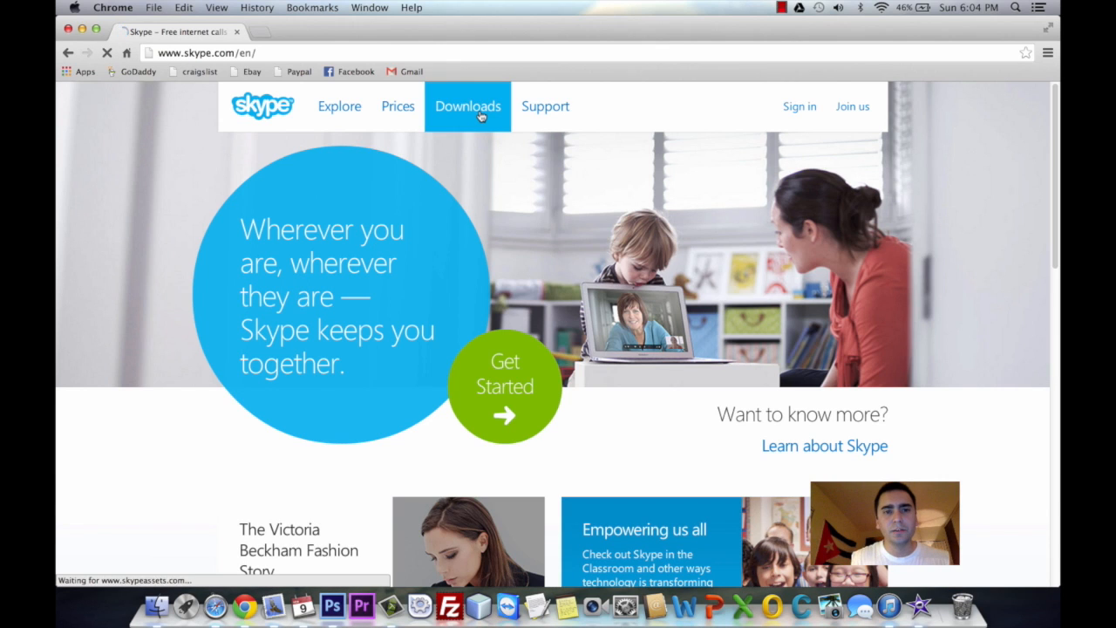
# Go to the Skype downloads page and start the Get Skype for Mac download of the .dmg.
pyautogui.click(467, 106)
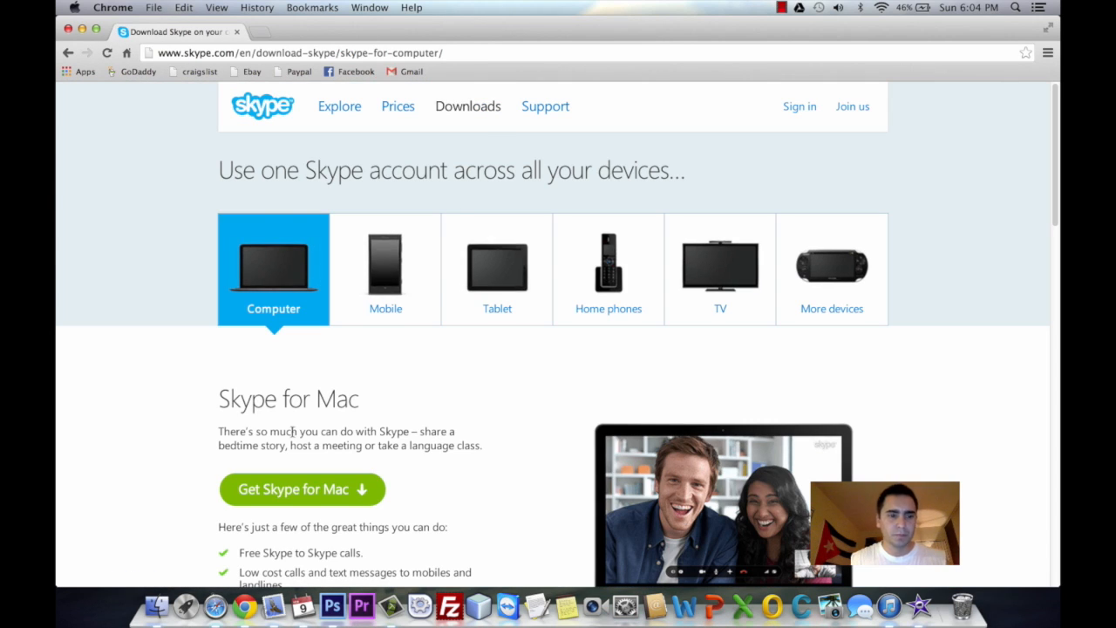
pyautogui.scroll(-3)
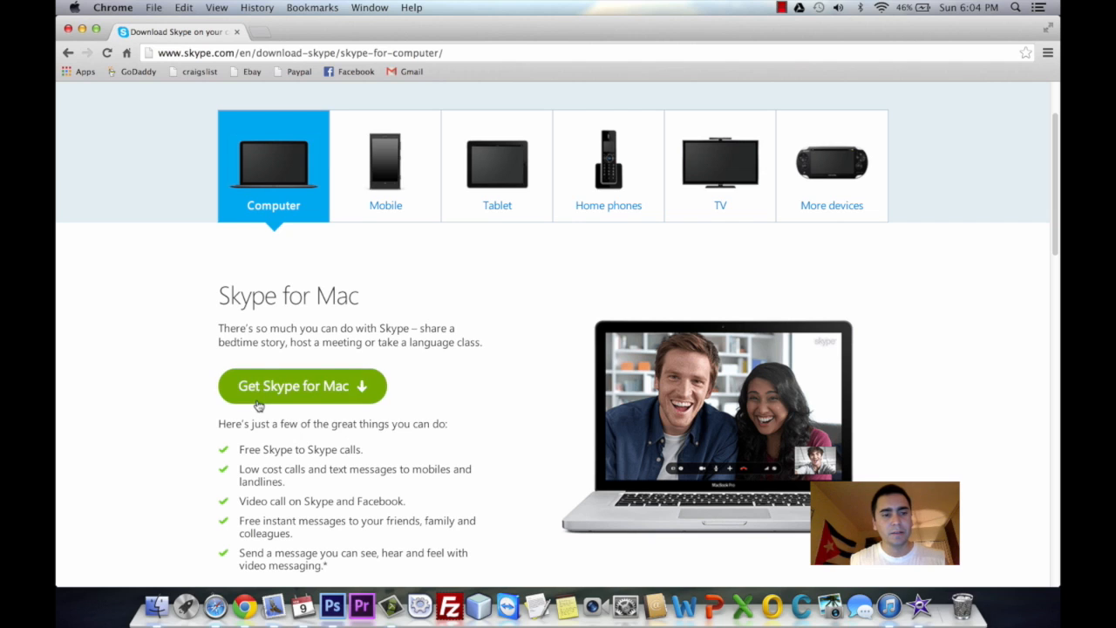
pyautogui.moveTo(474, 423)
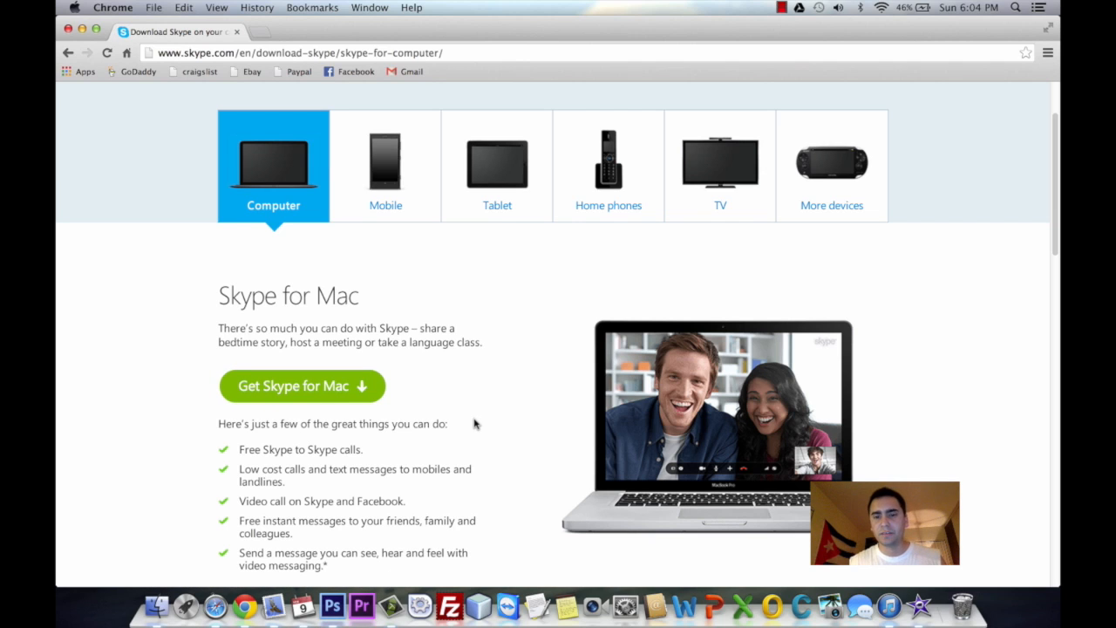
pyautogui.scroll(-3)
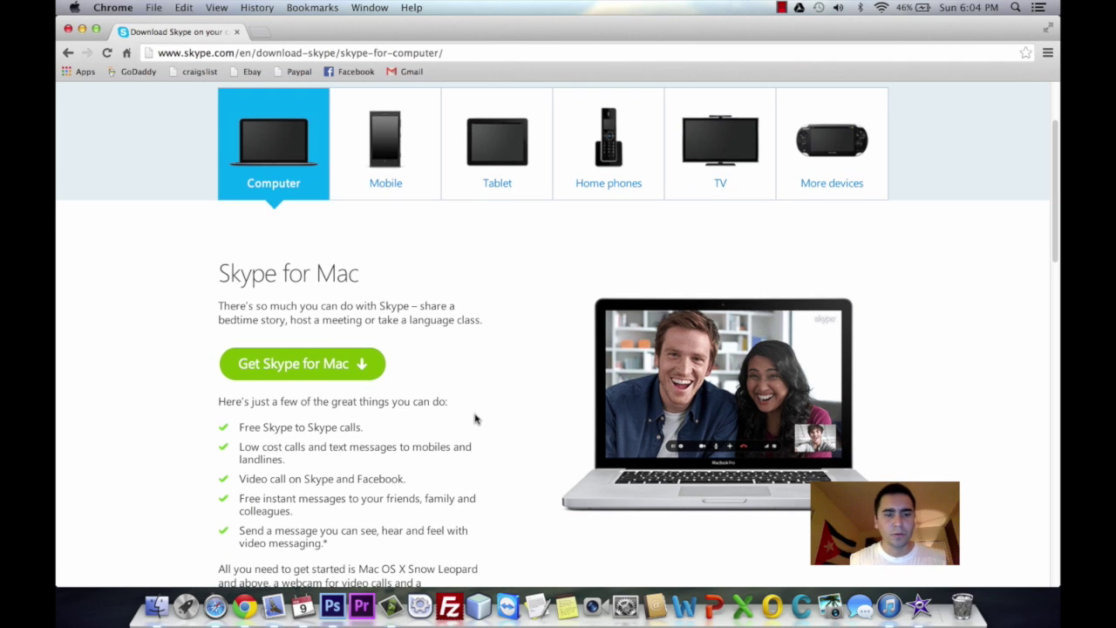
pyautogui.scroll(-3)
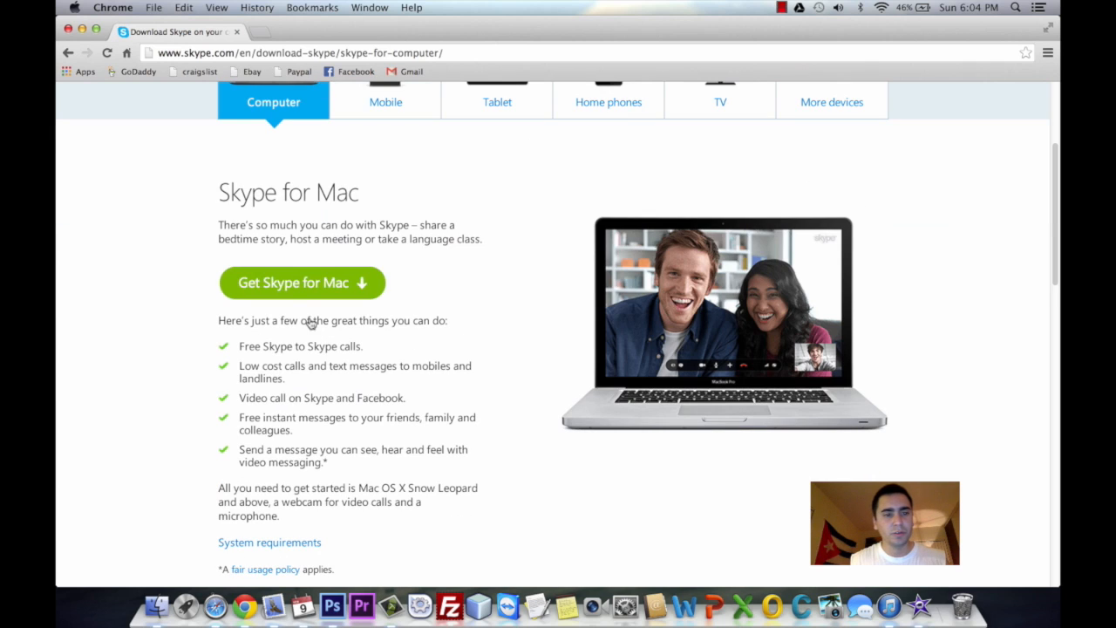
pyautogui.click(300, 282)
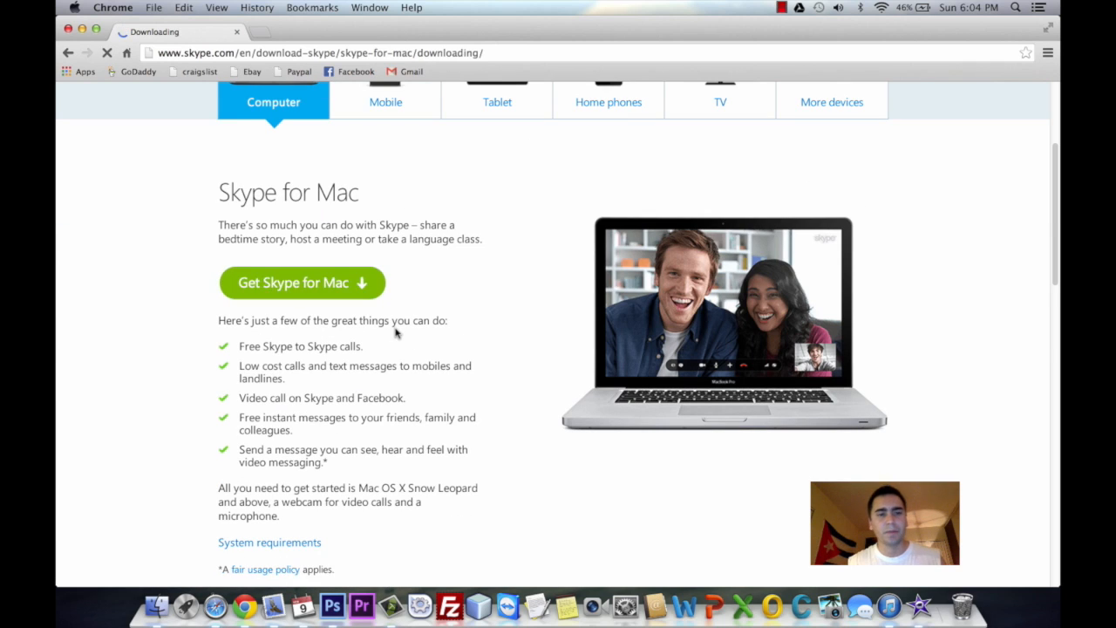
pyautogui.click(301, 283)
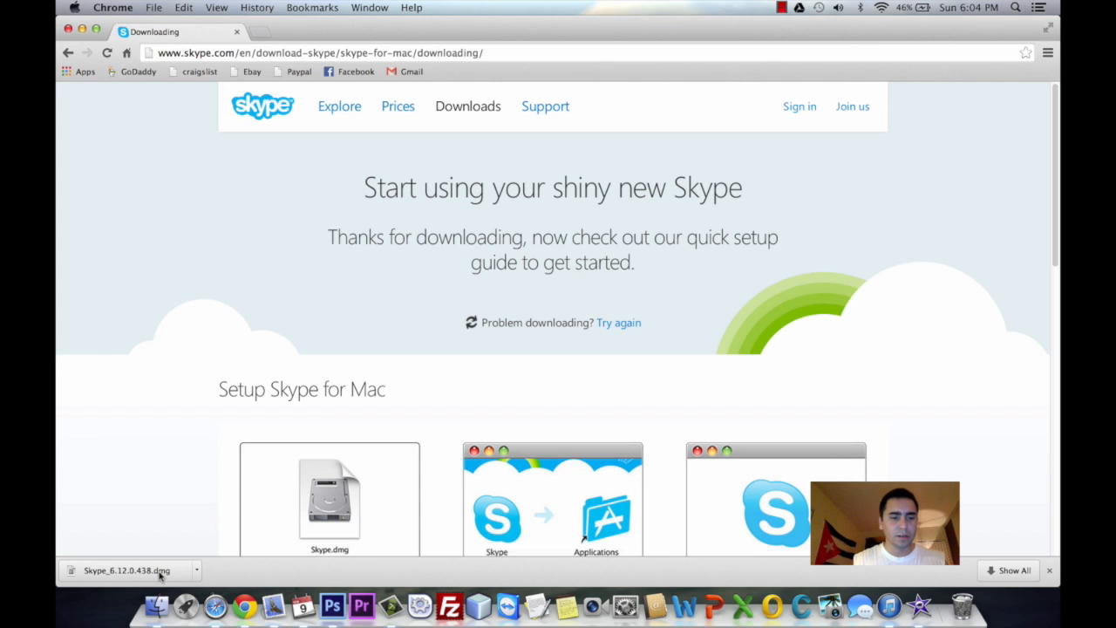
# Reveal the downloaded Skype 6.12.0.438 disk image in Finder's Downloads folder.
pyautogui.click(195, 568)
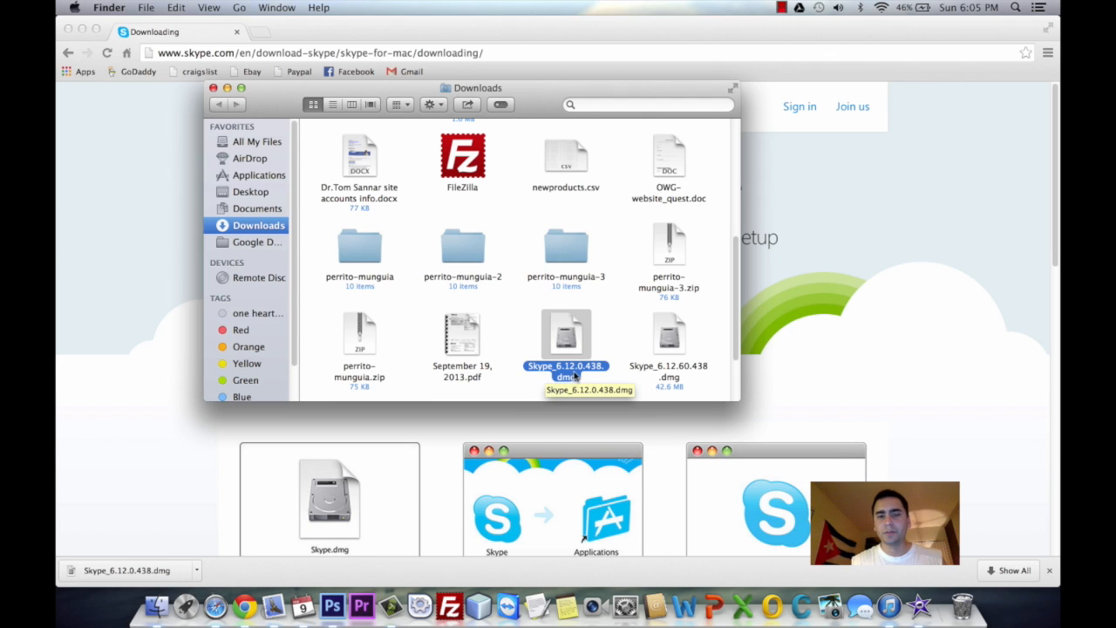
pyautogui.moveTo(565, 346)
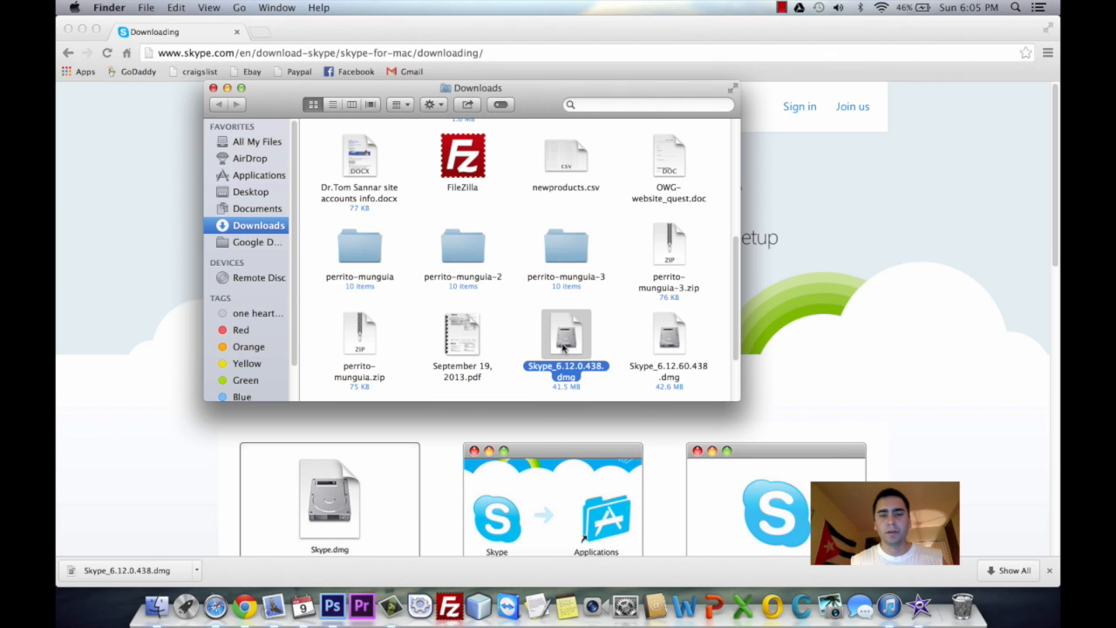
pyautogui.doubleClick(565, 335)
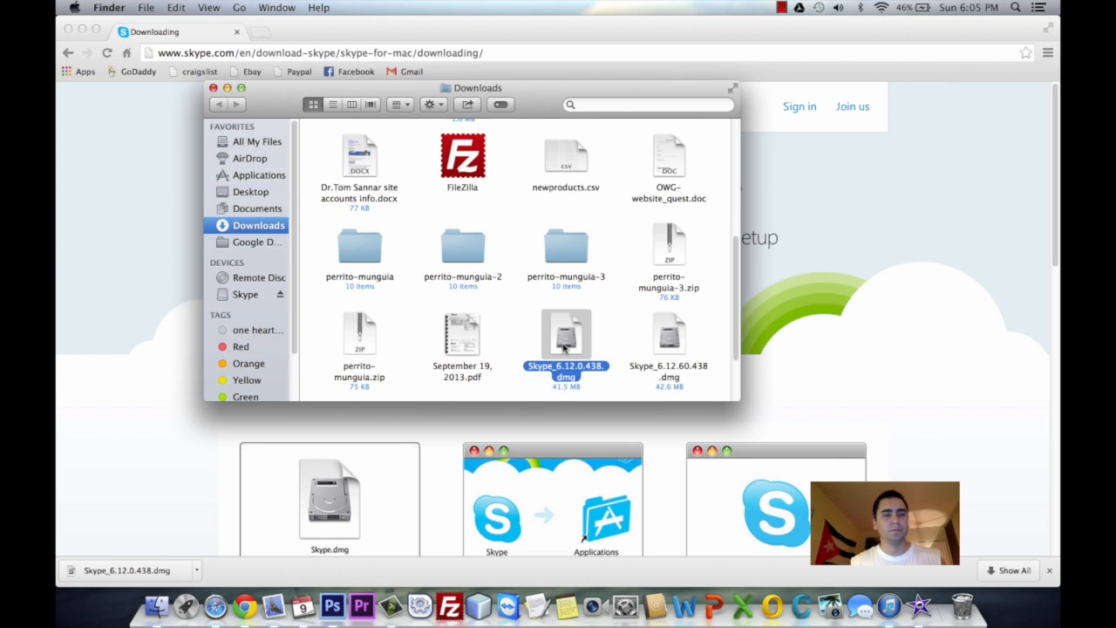
# Mount the Skype disk image, drag Skype onto Applications, and close the Finder and Chrome windows.
pyautogui.doubleClick(565, 333)
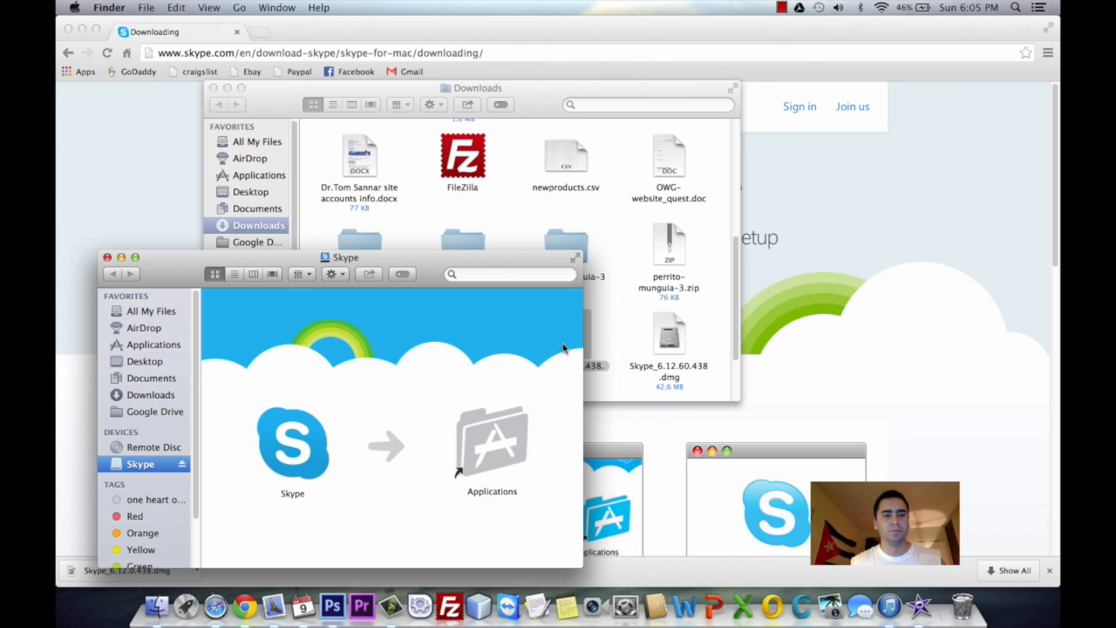
pyautogui.moveTo(443, 265)
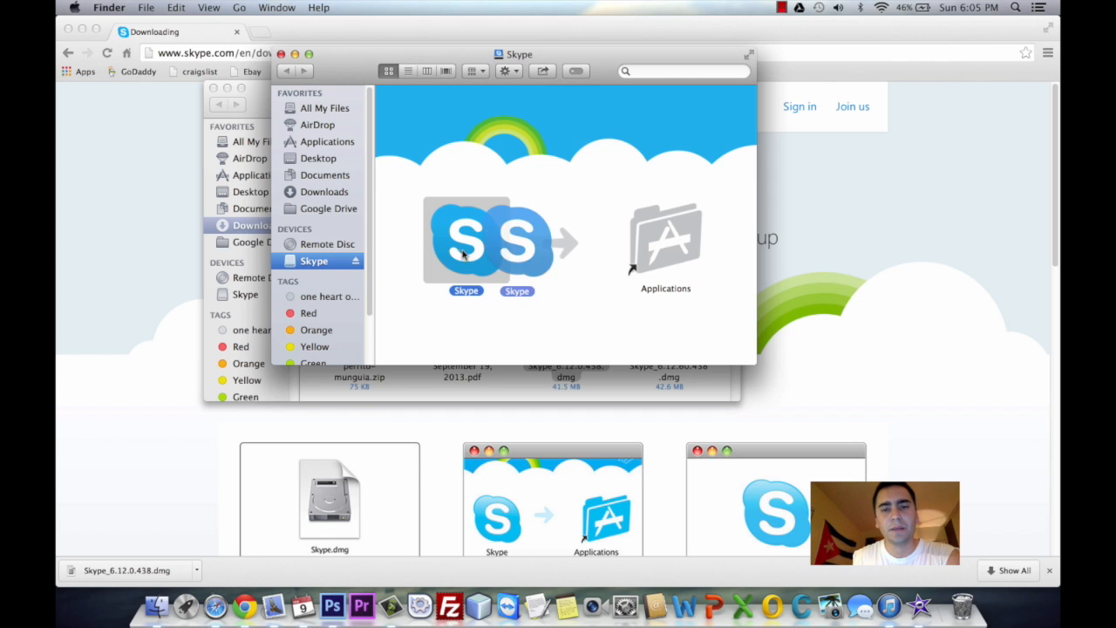
pyautogui.moveTo(466, 241); pyautogui.dragTo(662, 244)
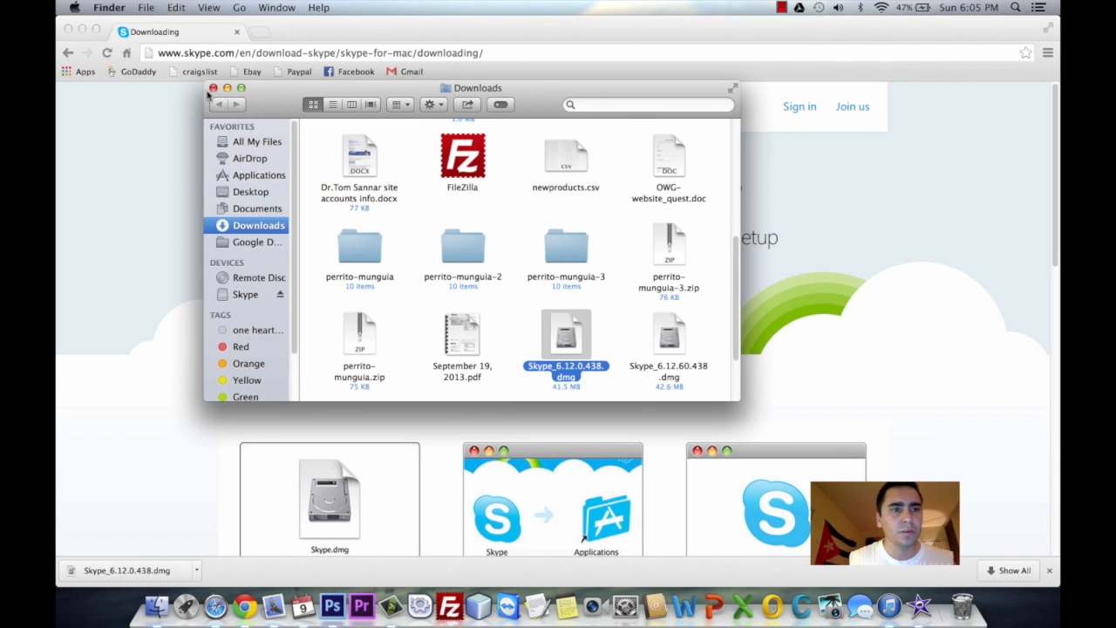
pyautogui.click(213, 87)
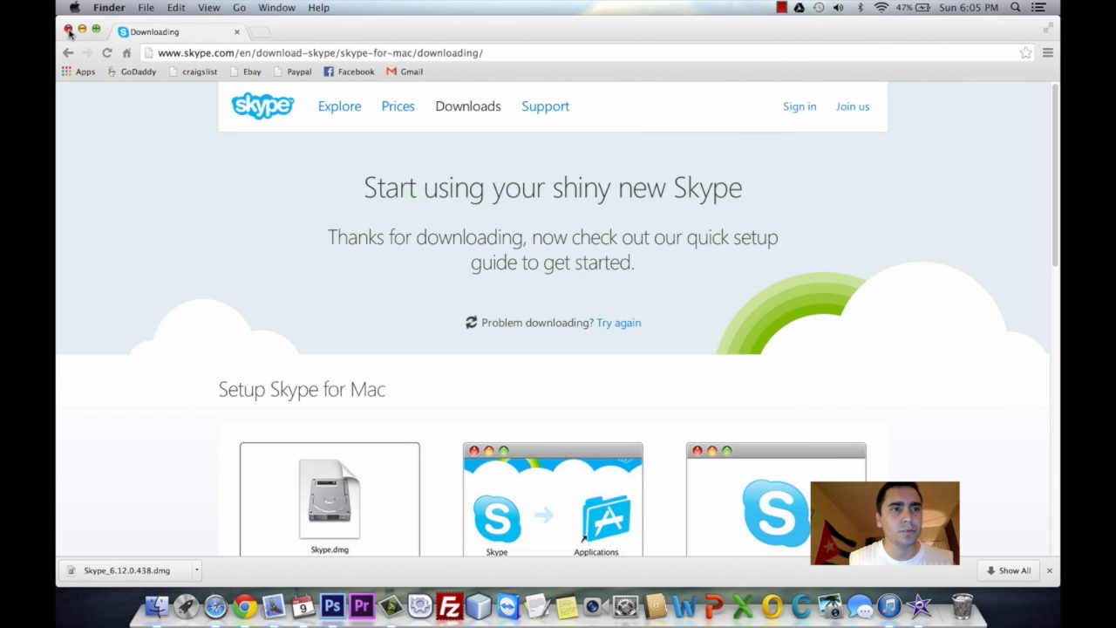
pyautogui.click(69, 31)
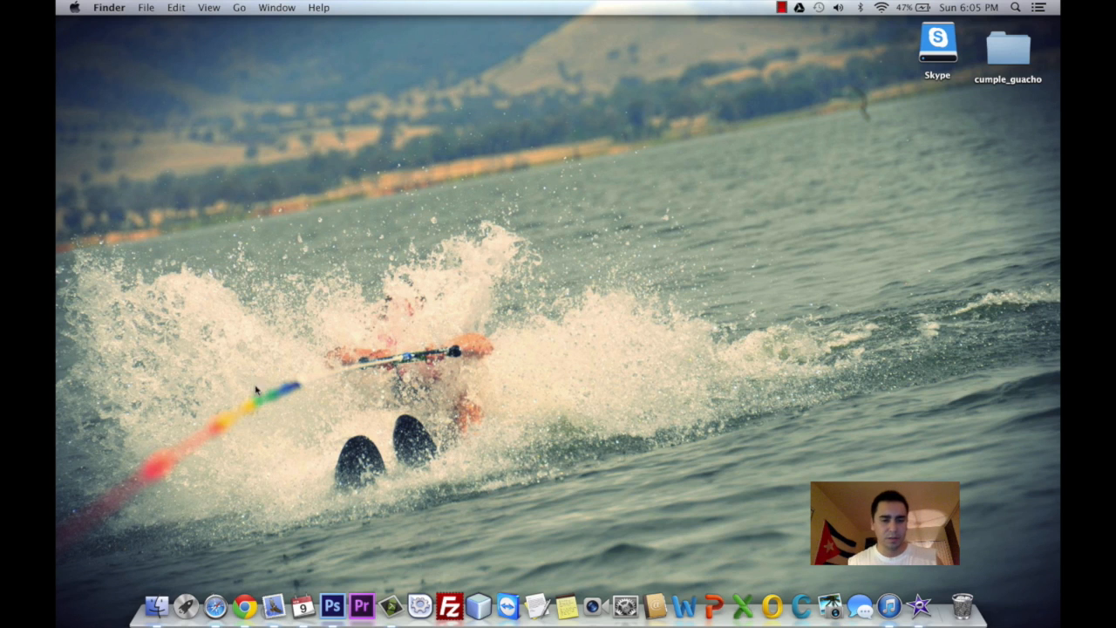
pyautogui.moveTo(185, 603)
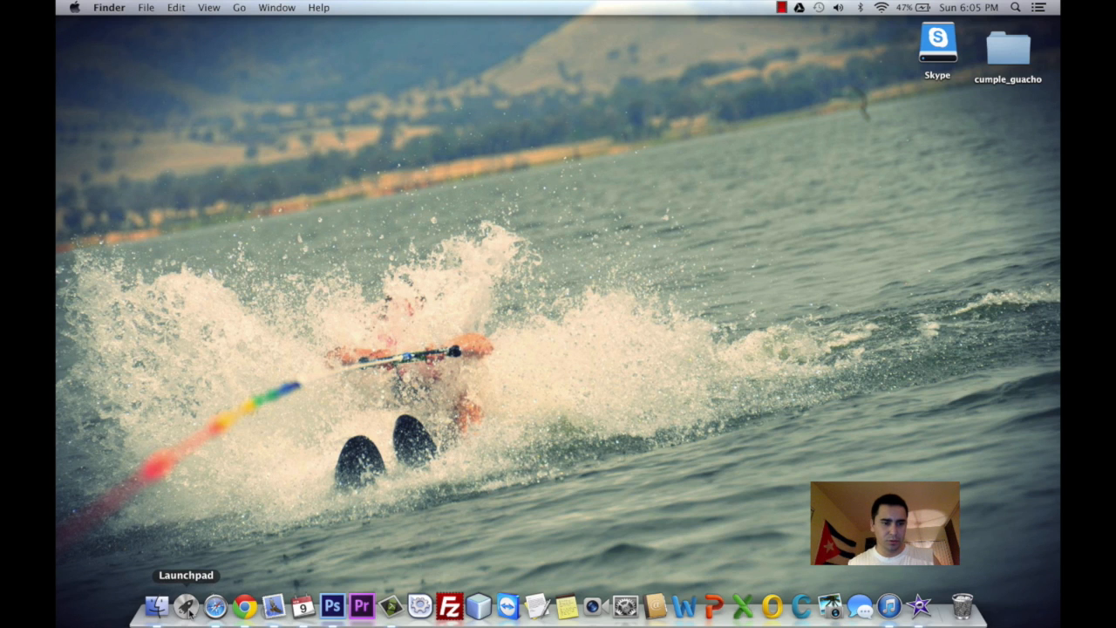
# Show all installed applications in Launchpad, where Skype now appears.
pyautogui.click(187, 605)
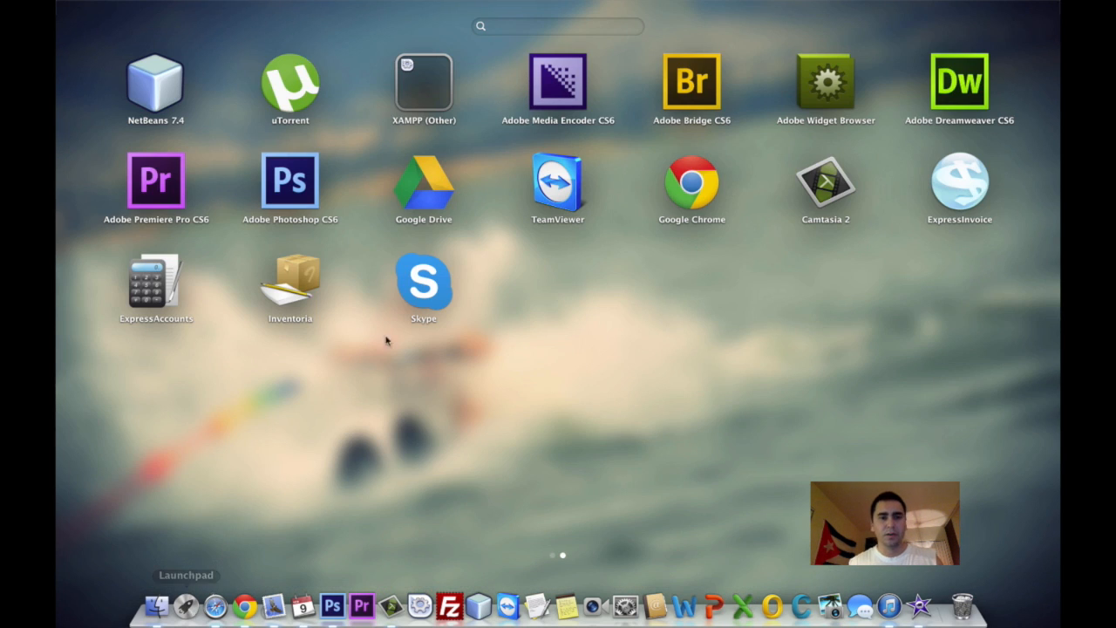
pyautogui.moveTo(421, 297)
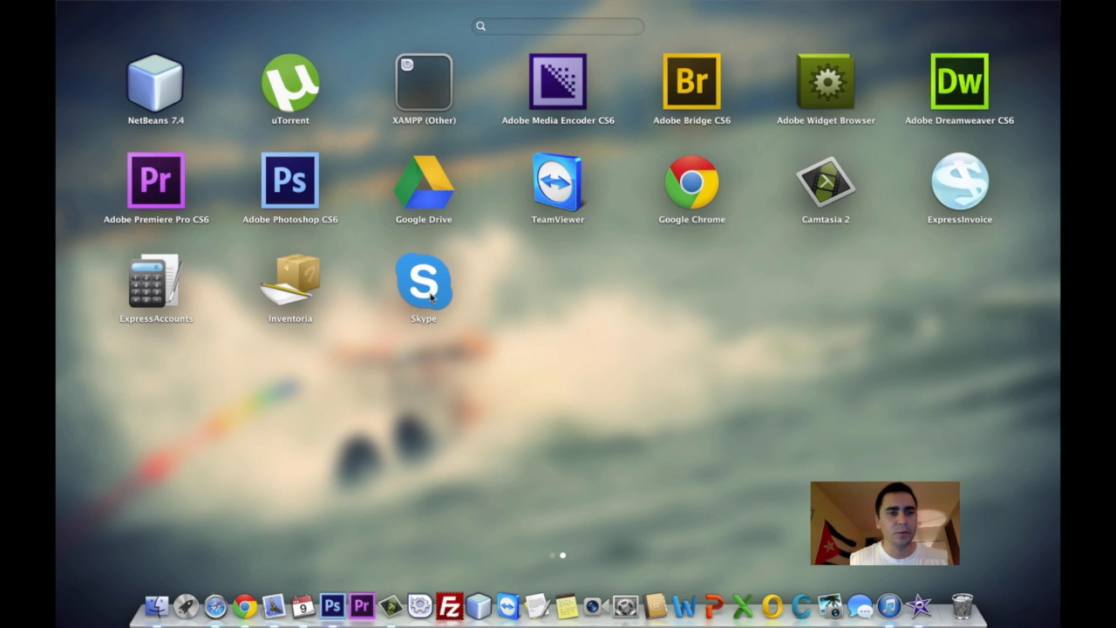
pyautogui.moveTo(275, 185)
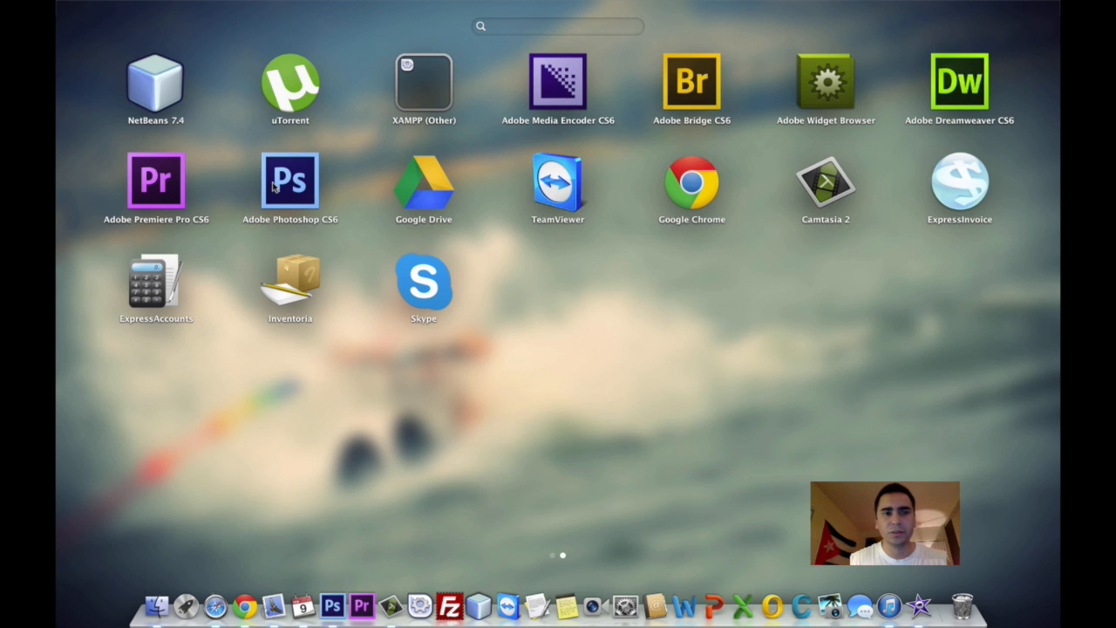
pyautogui.moveTo(457, 290)
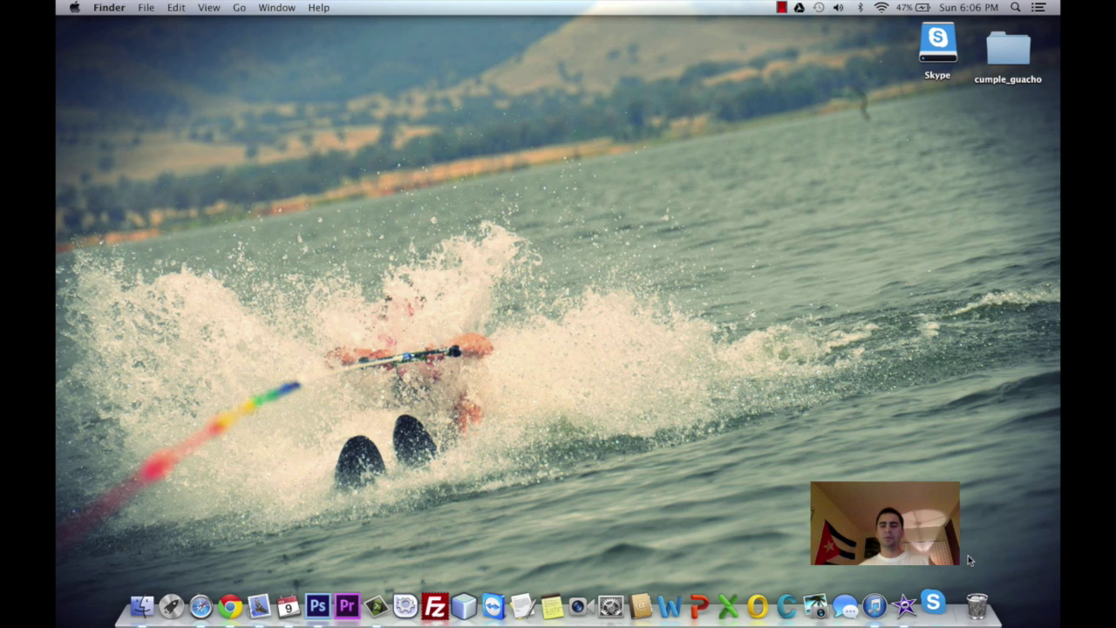
# Launch Skype and accept the downloaded-from-the-Internet warning to reach its Sign in window.
pyautogui.doubleClick(938, 42)
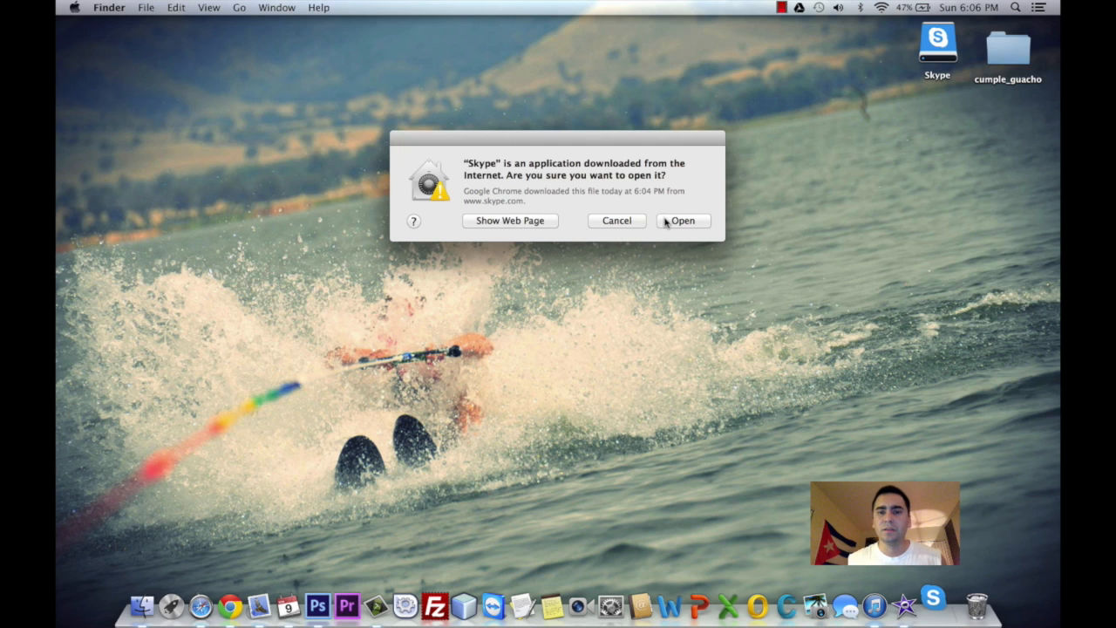
pyautogui.click(684, 220)
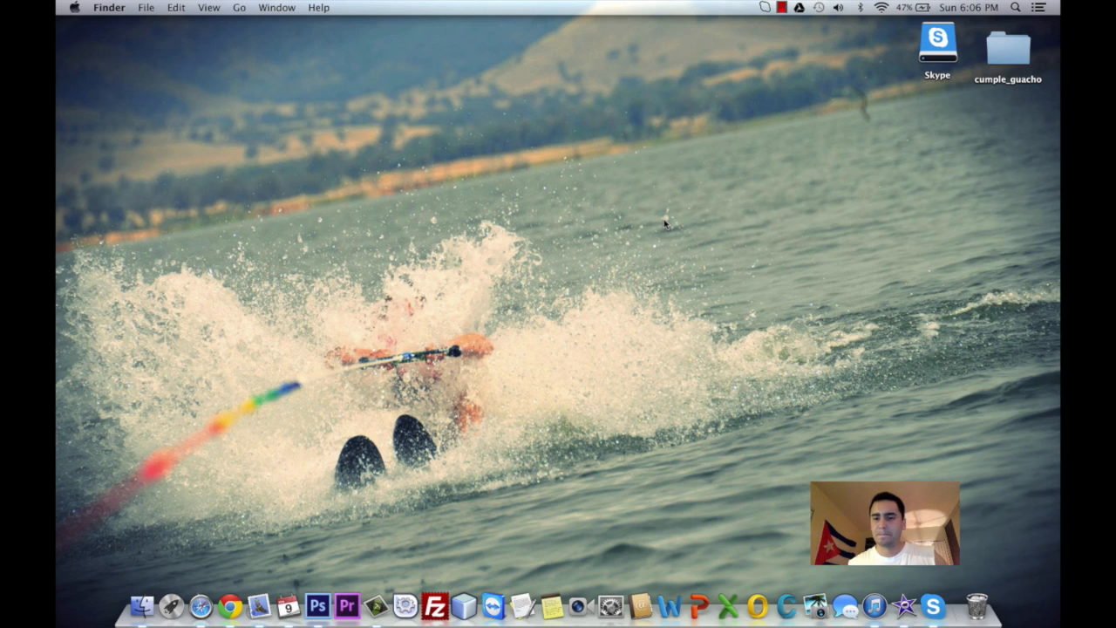
pyautogui.click(938, 42)
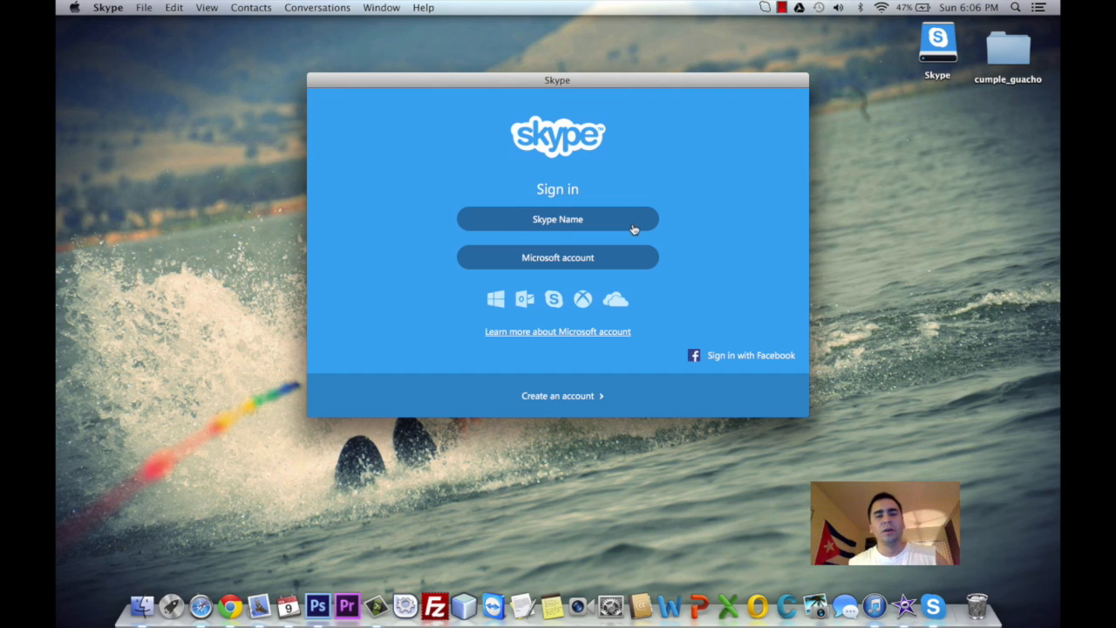
pyautogui.moveTo(562, 225)
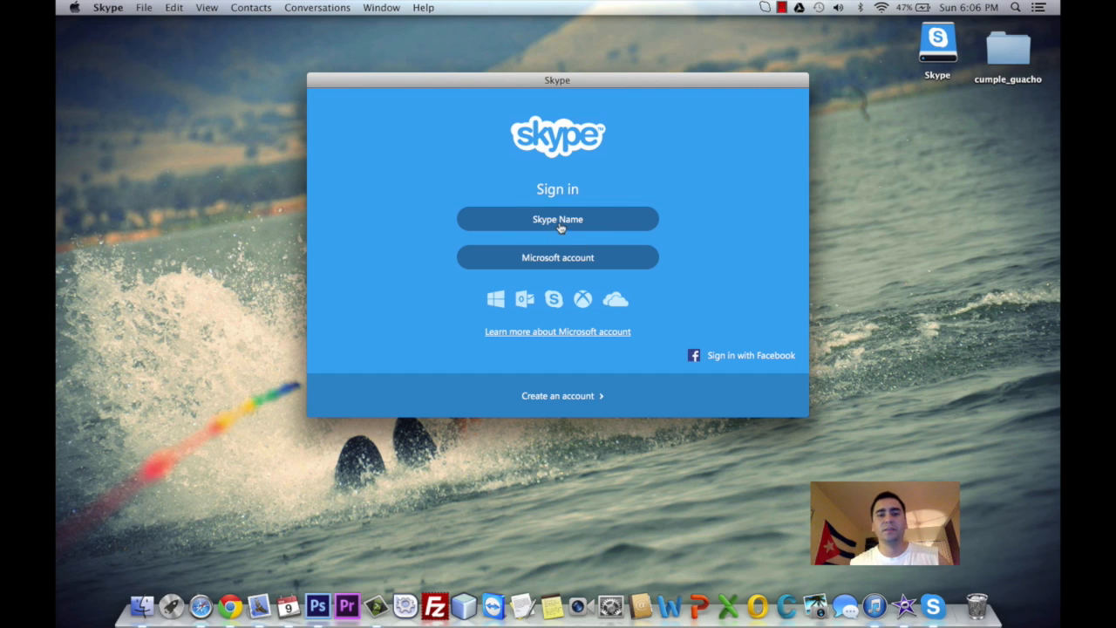
pyautogui.moveTo(596, 216)
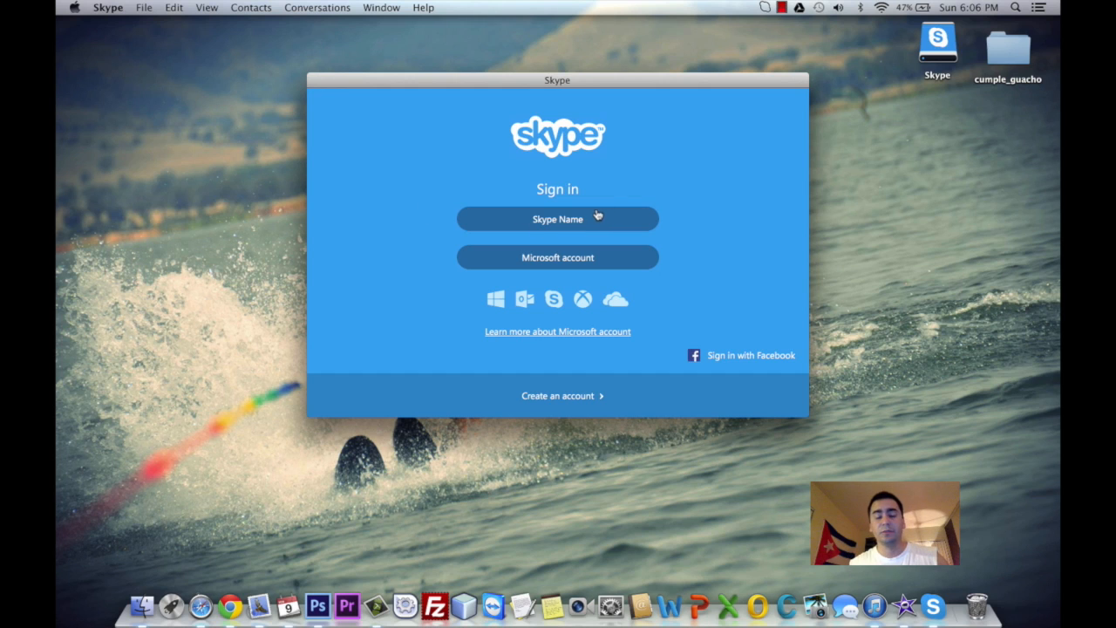
pyautogui.moveTo(584, 234)
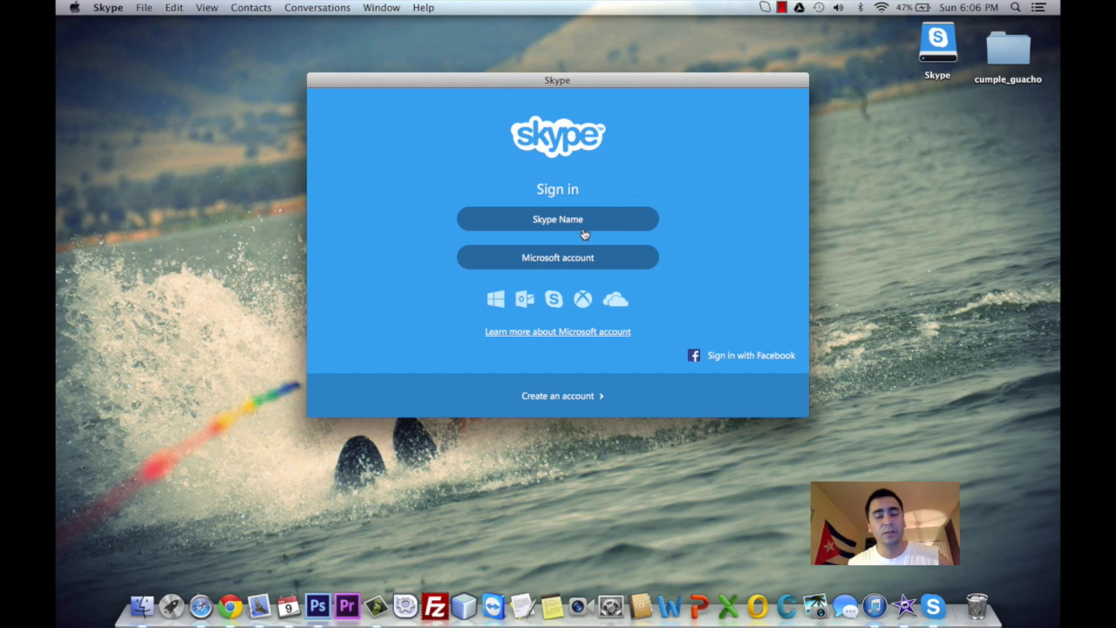
pyautogui.moveTo(592, 265)
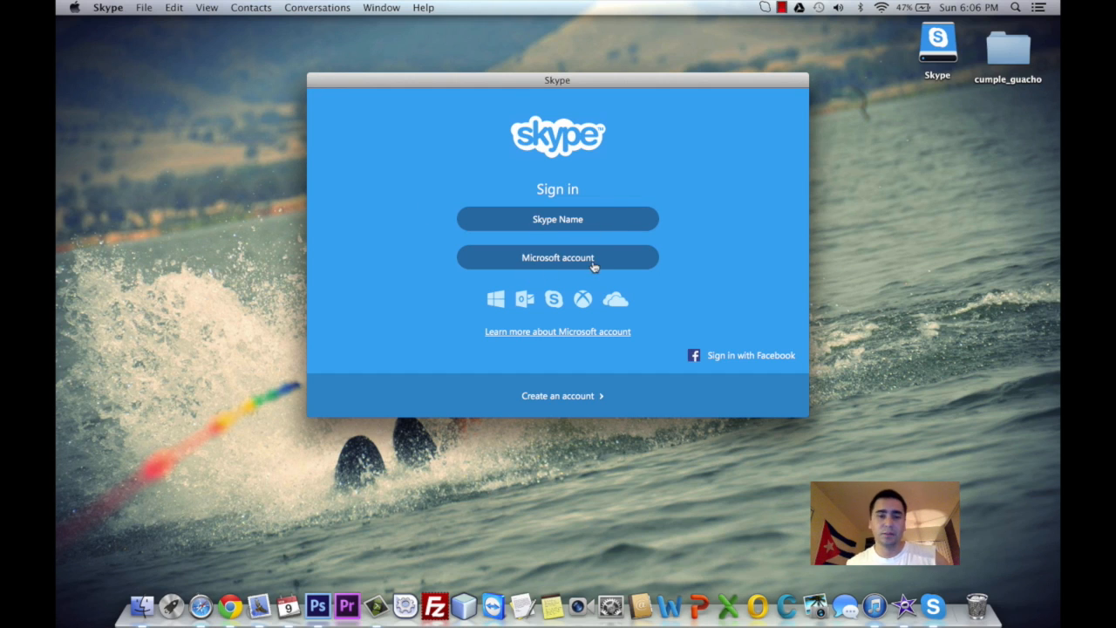
pyautogui.moveTo(577, 235)
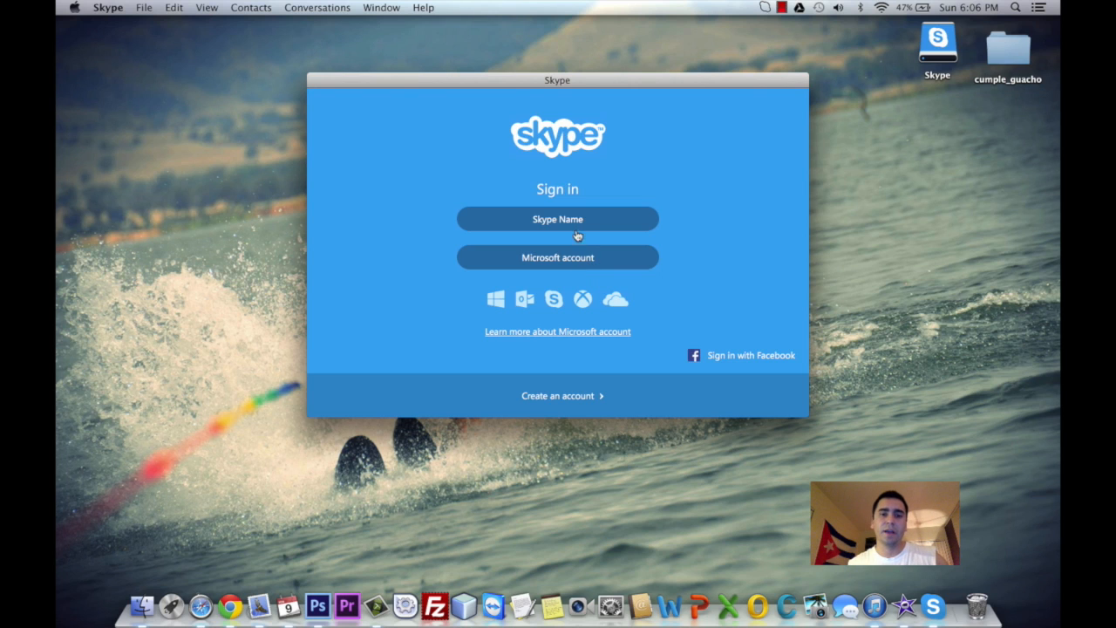
# Sign in to Skype with the Skype Name and its password.
pyautogui.click(558, 220)
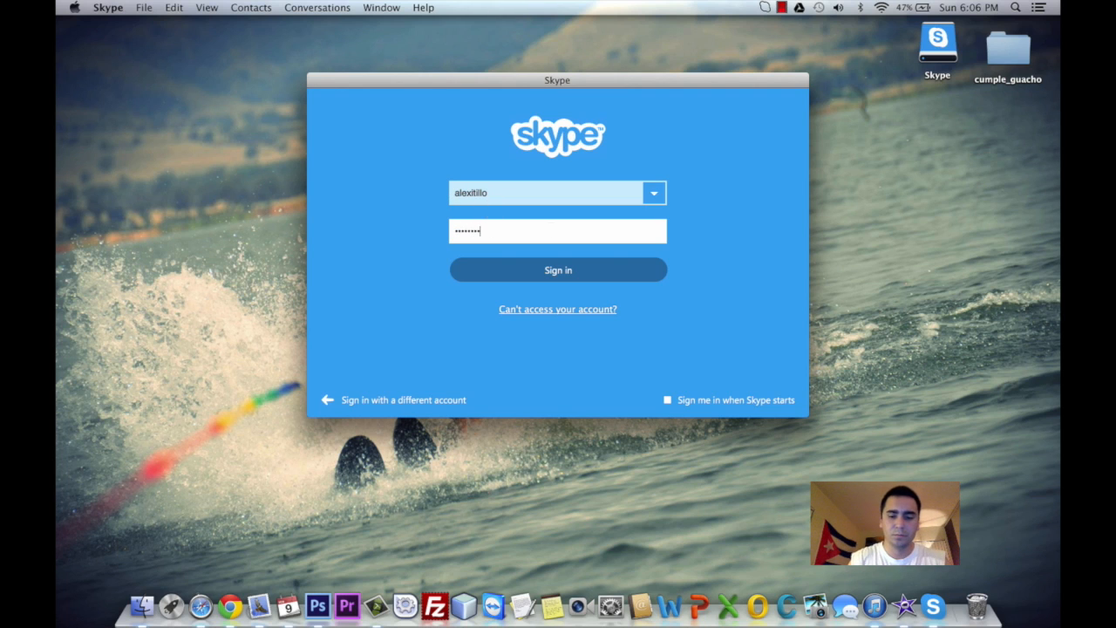
pyautogui.write('••••')
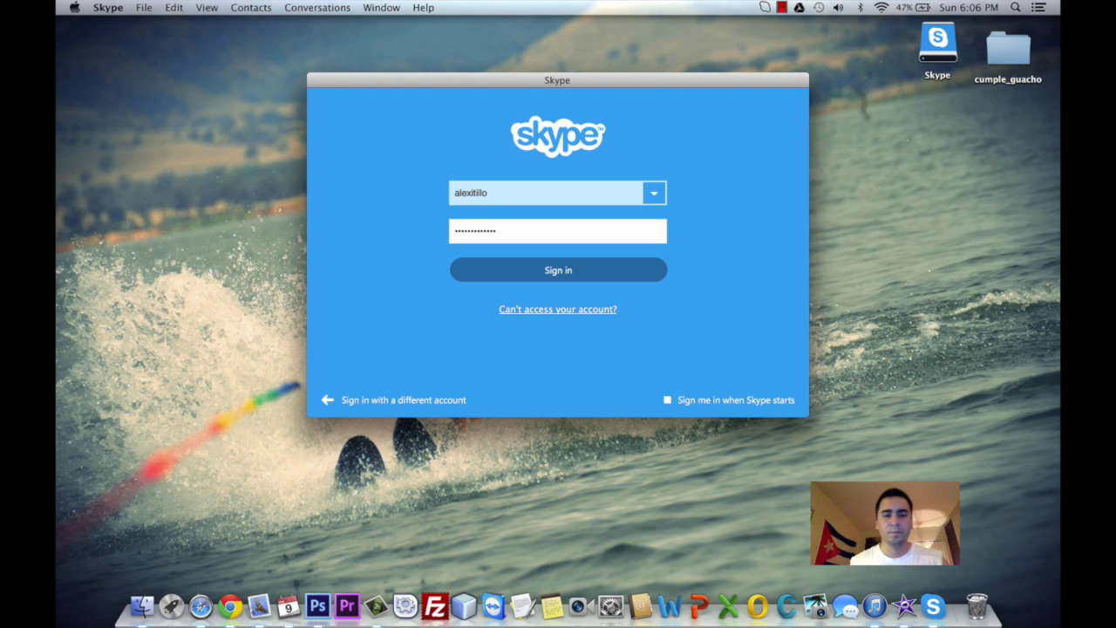
pyautogui.click(558, 268)
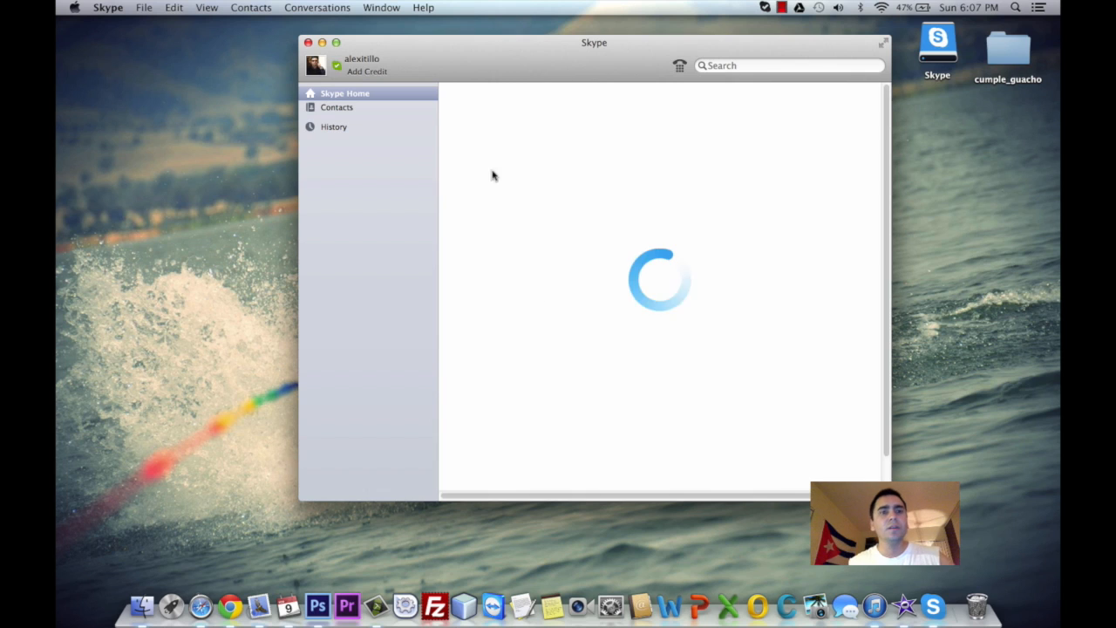
pyautogui.moveTo(669, 189)
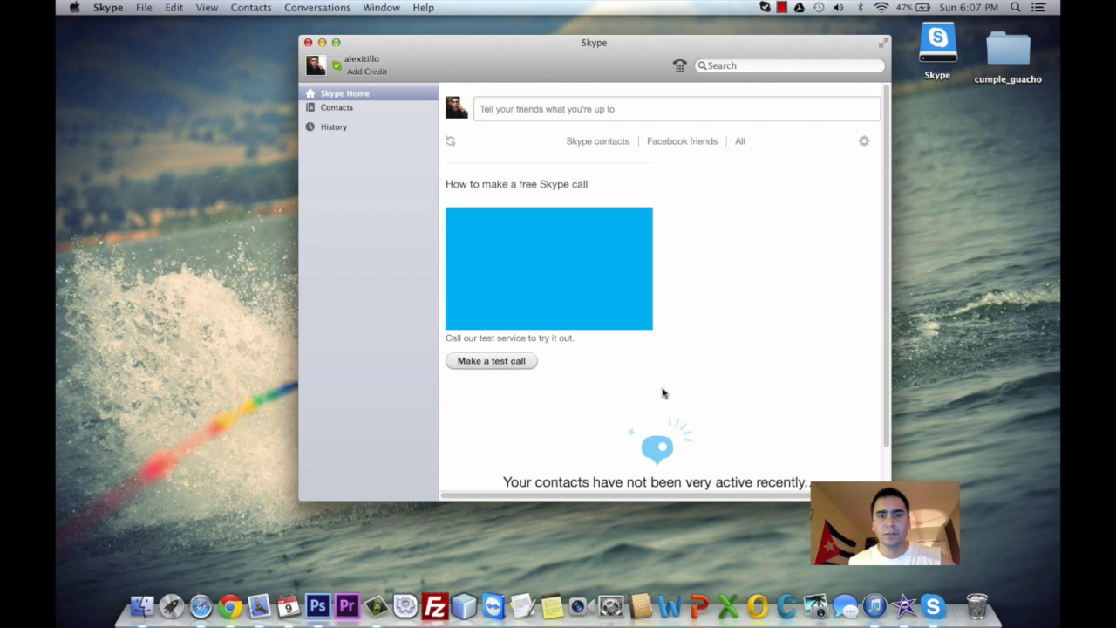
# Browse the Skype Home friends' activity feed, then head to Contacts.
pyautogui.click(334, 108)
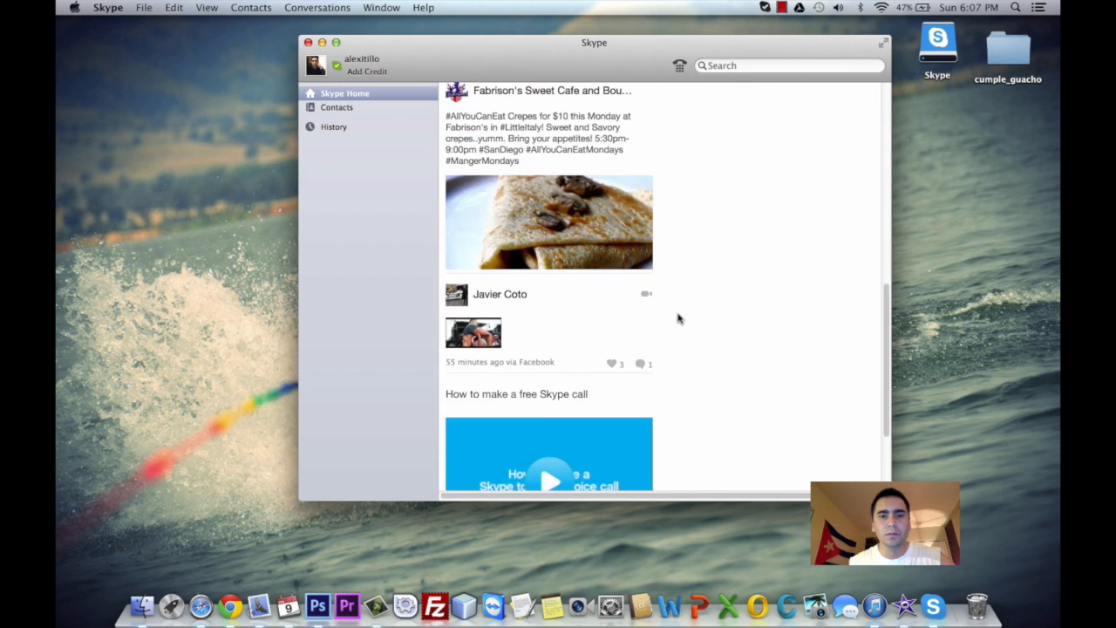
pyautogui.scroll(-3)
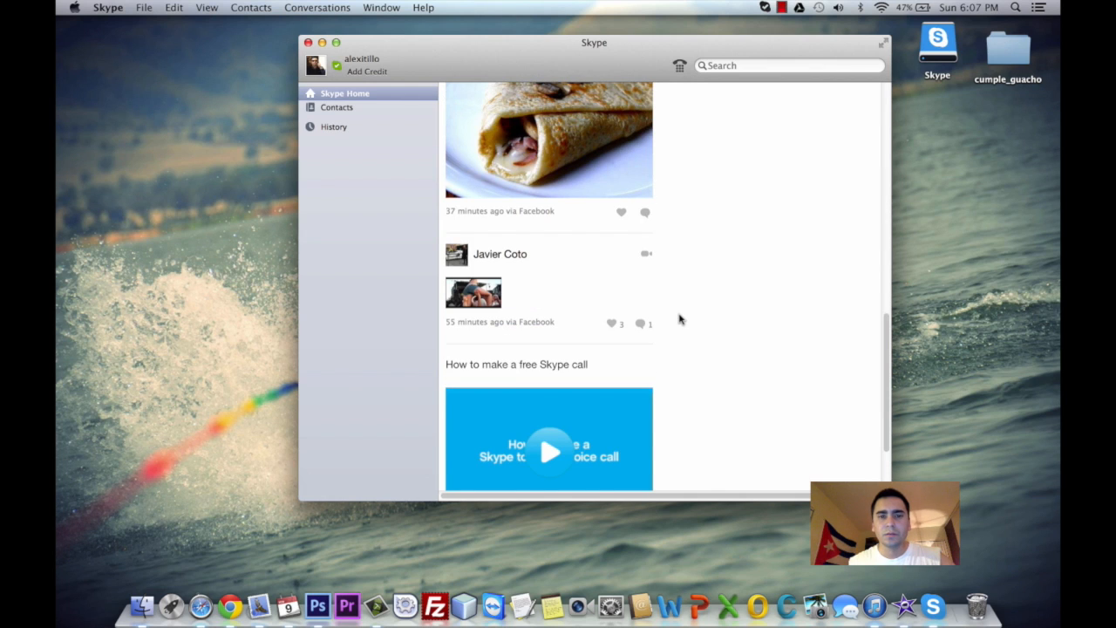
pyautogui.scroll(3)
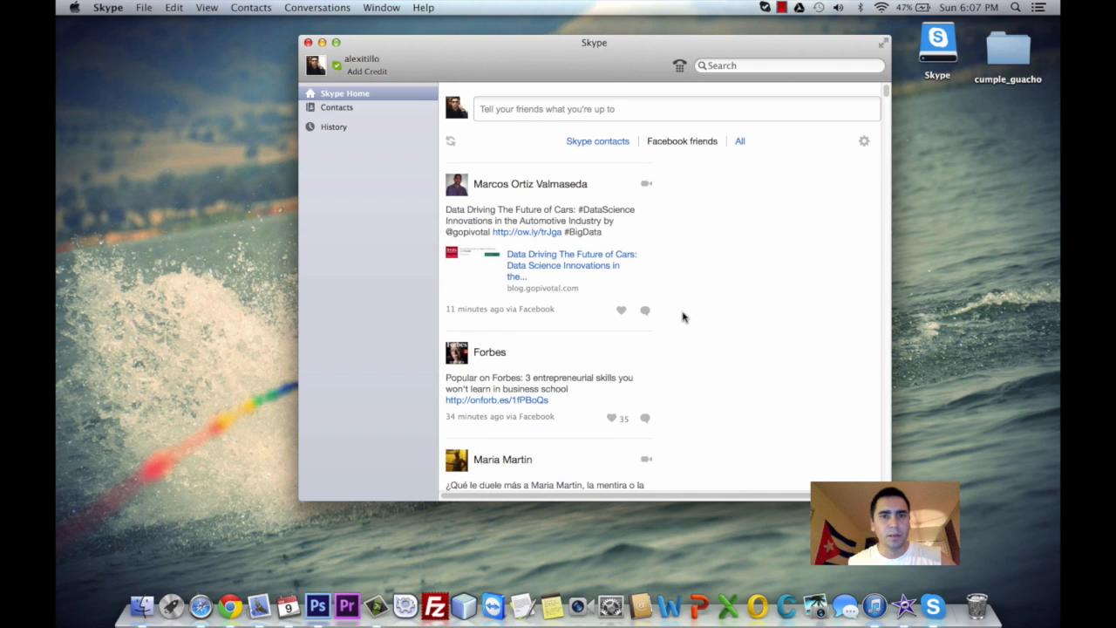
pyautogui.moveTo(810, 230)
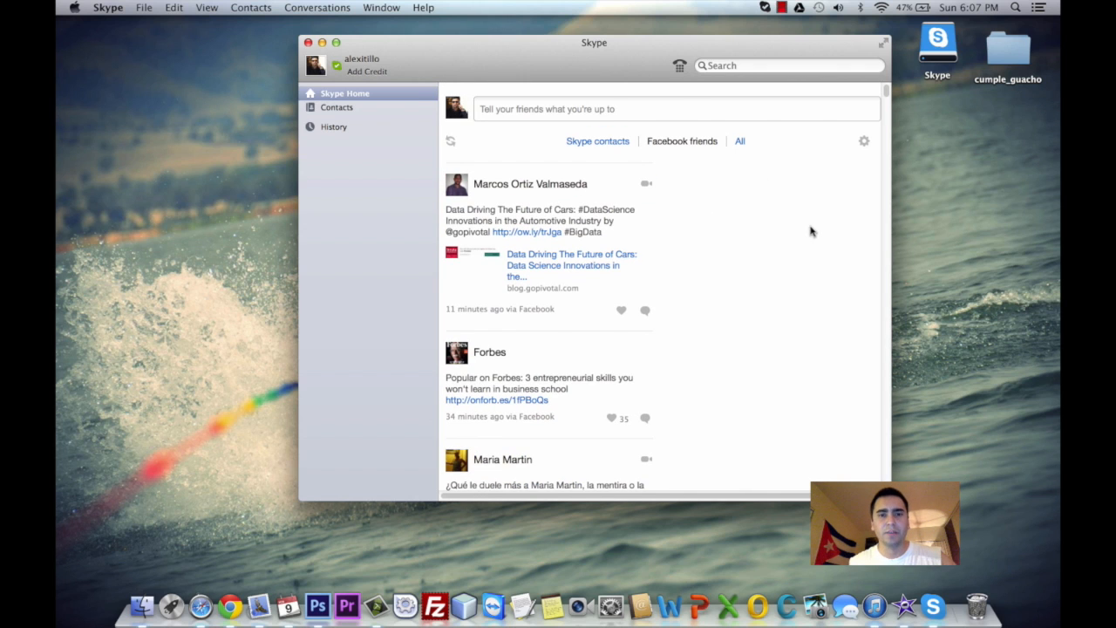
pyautogui.click(339, 106)
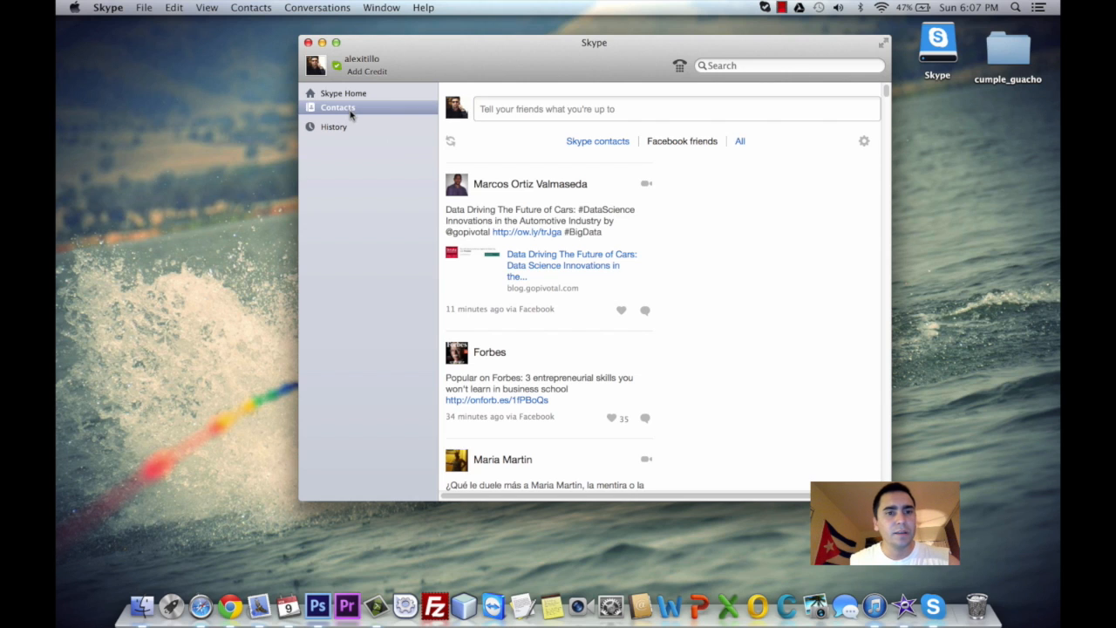
# Filter the contacts by Favorites, All and Facebook, ending on the Online filter.
pyautogui.click(338, 106)
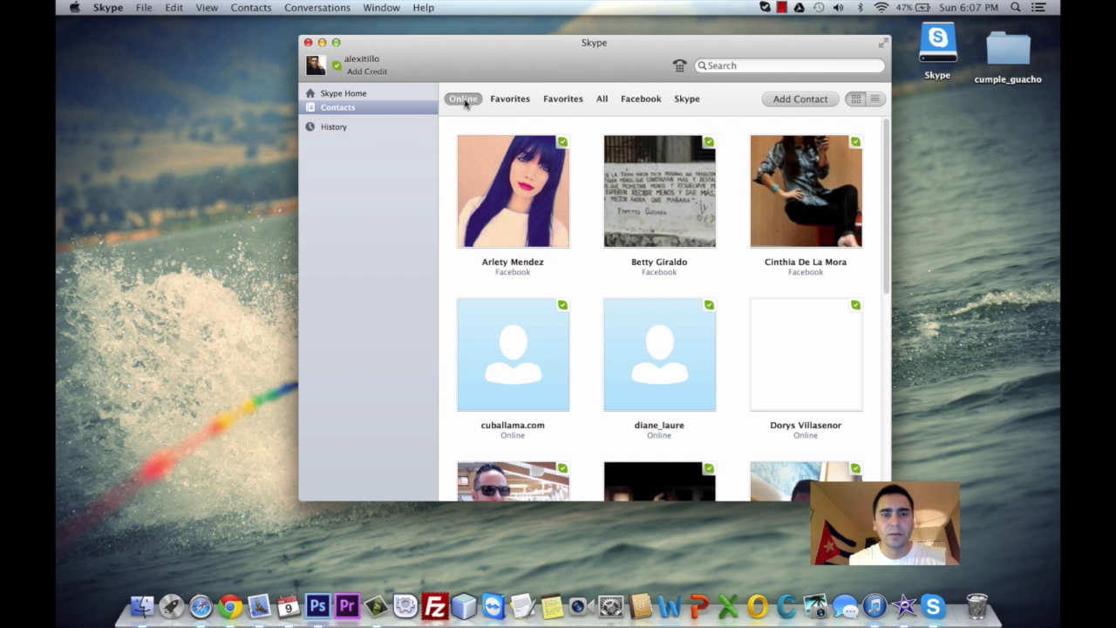
pyautogui.click(509, 97)
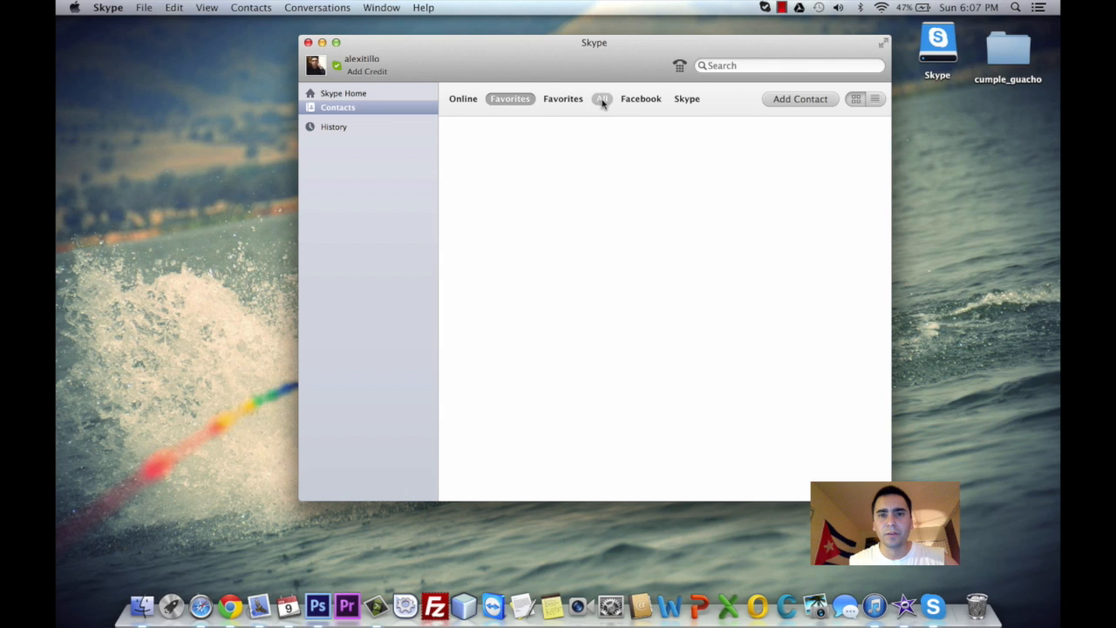
pyautogui.click(602, 98)
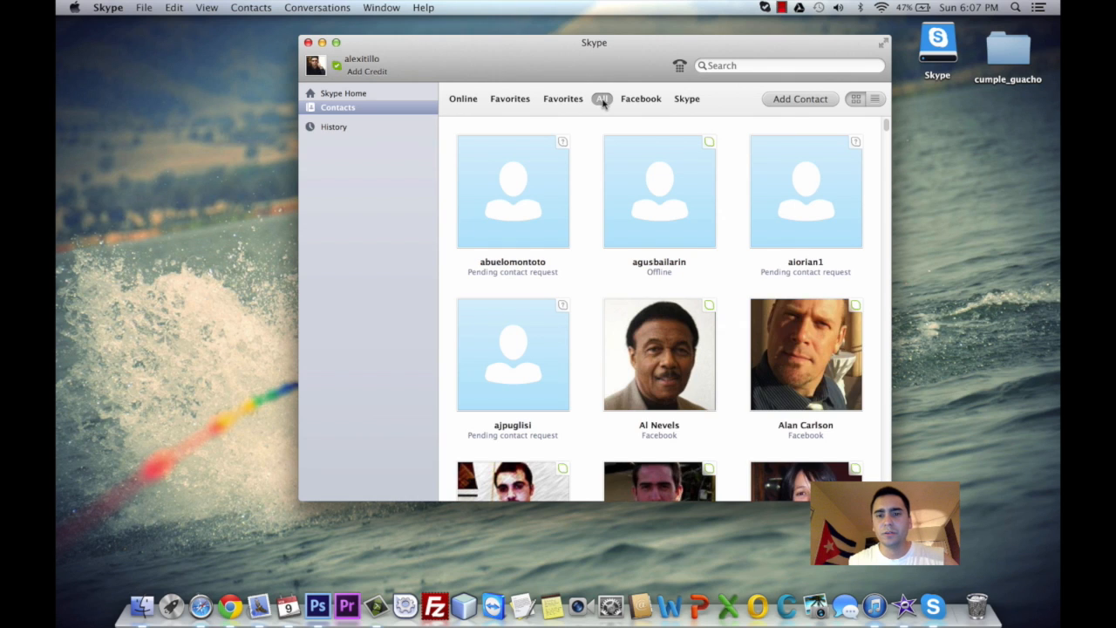
pyautogui.click(640, 98)
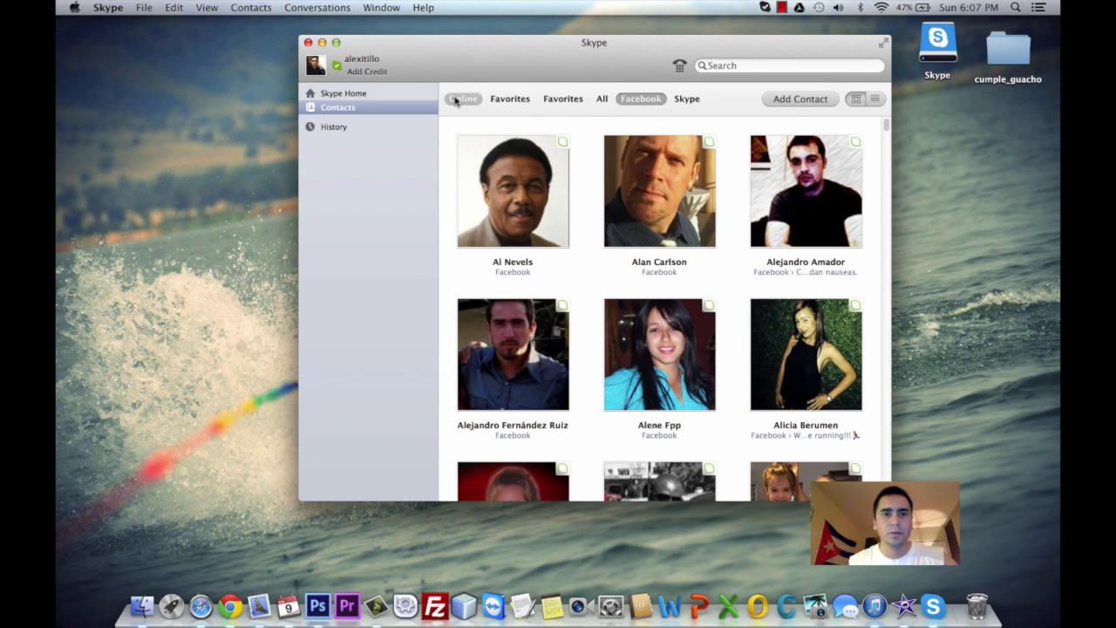
pyautogui.click(464, 98)
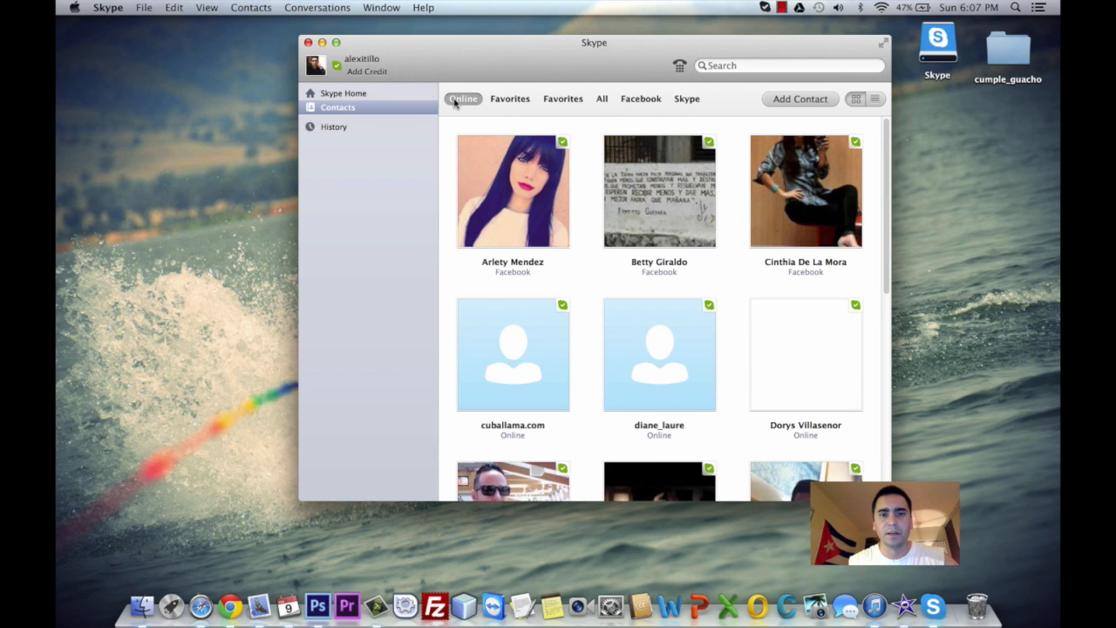
pyautogui.moveTo(805, 354)
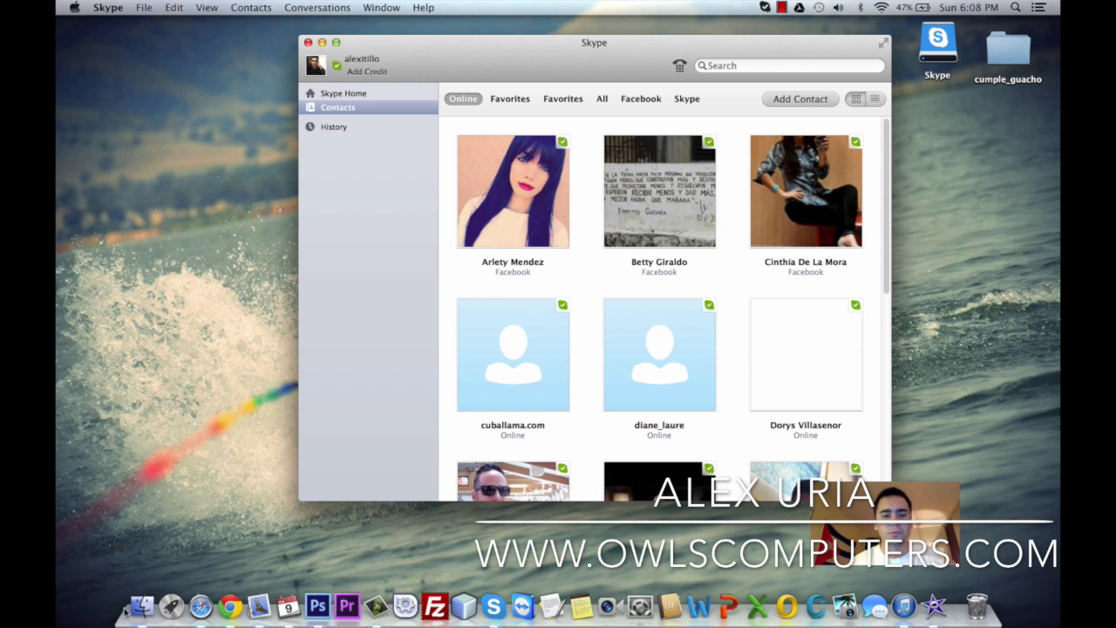
# Bring up the Dock menu for Skype's icon to reach the Keep in Dock option.
pyautogui.rightClick(491, 603)
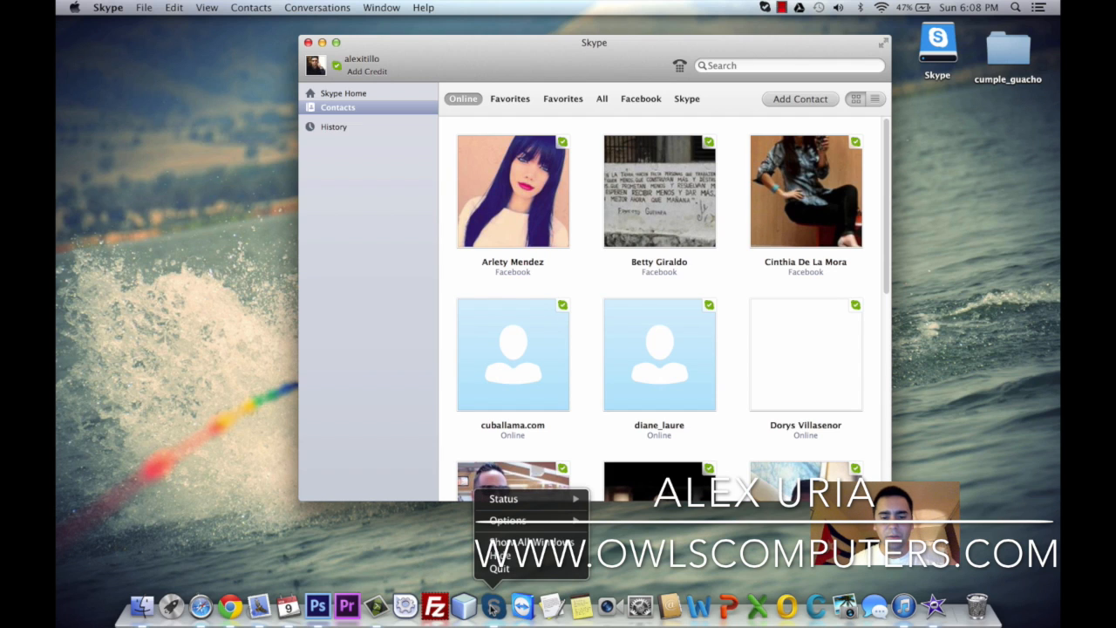
pyautogui.moveTo(507, 520)
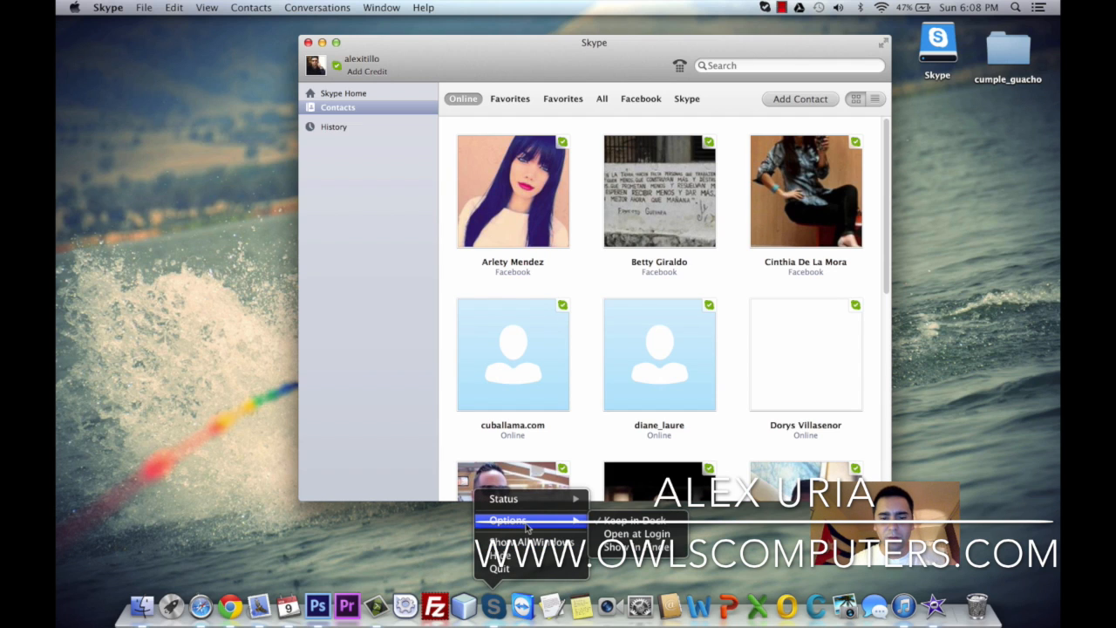